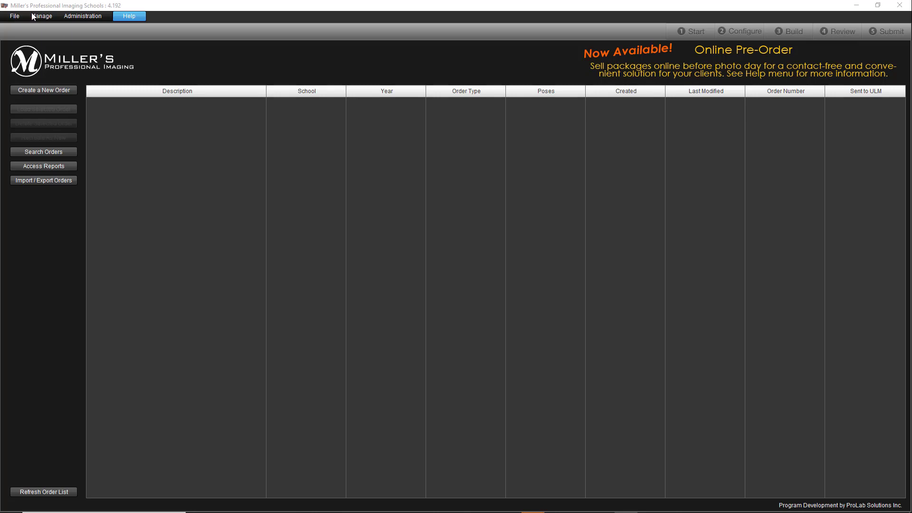
Create a new package set named 'Demo Hosting Package' from Package Definitions
{"action": "left_click", "coordinate": [42, 16]}
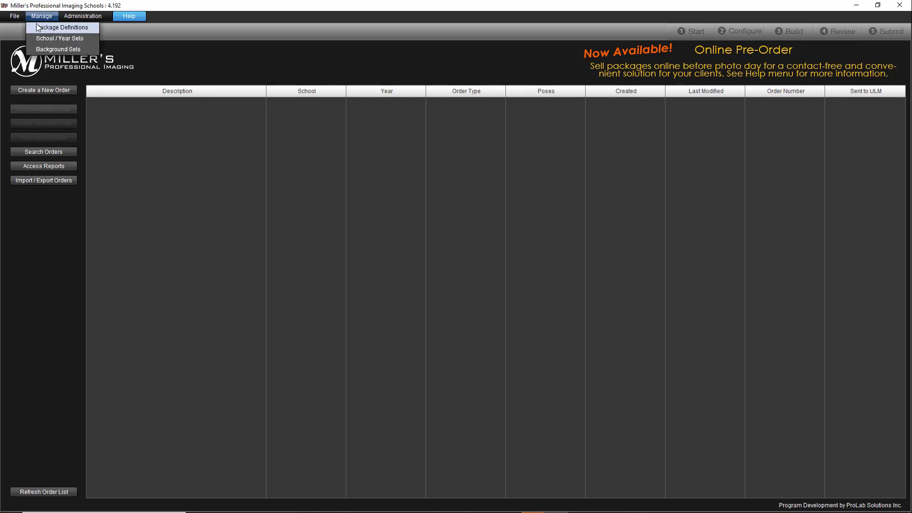
{"action": "left_click", "coordinate": [62, 27]}
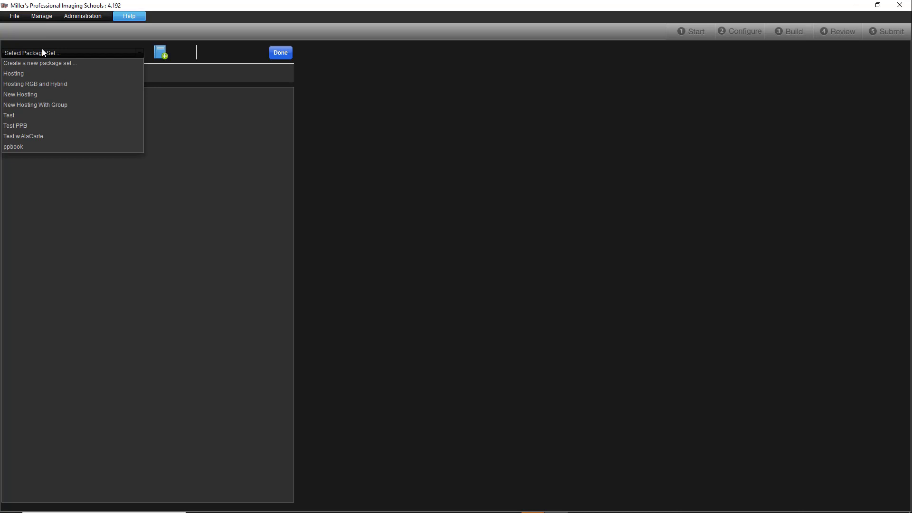
{"action": "left_click", "coordinate": [40, 63]}
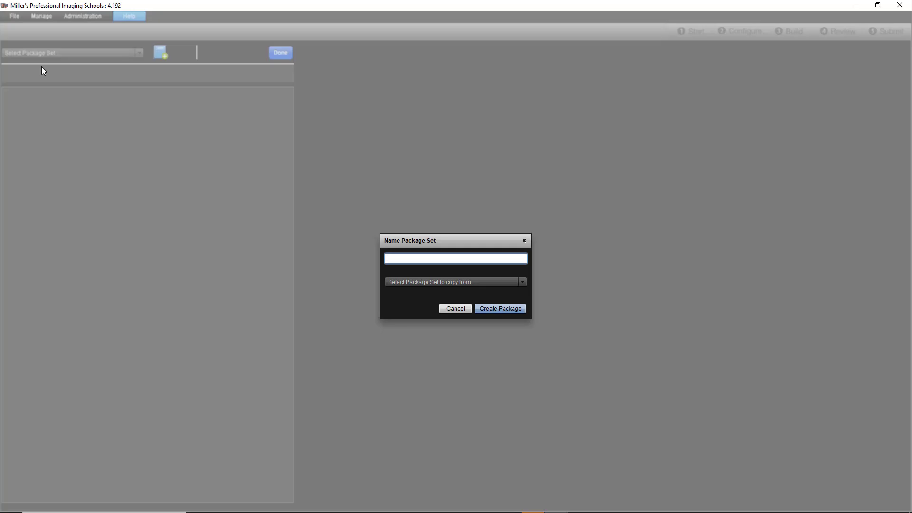
{"action": "mouse_move", "coordinate": [407, 259]}
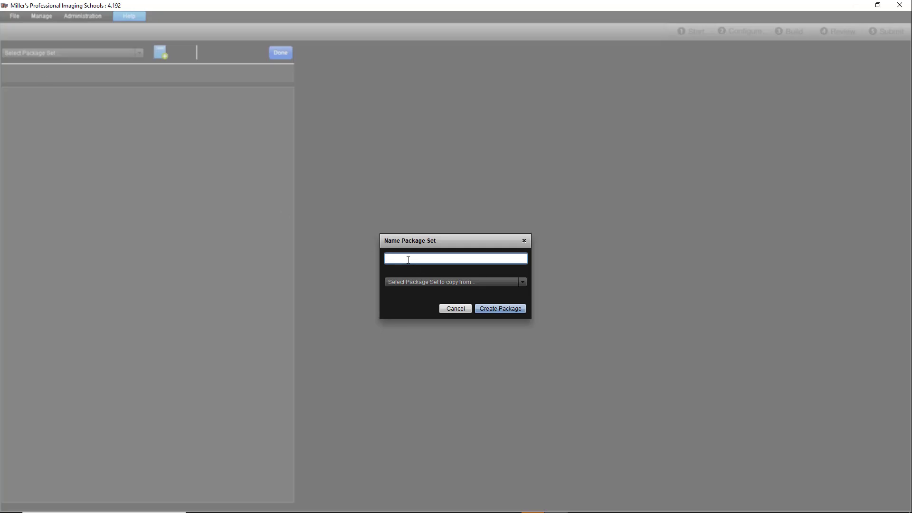
{"action": "type", "text": "Demo"}
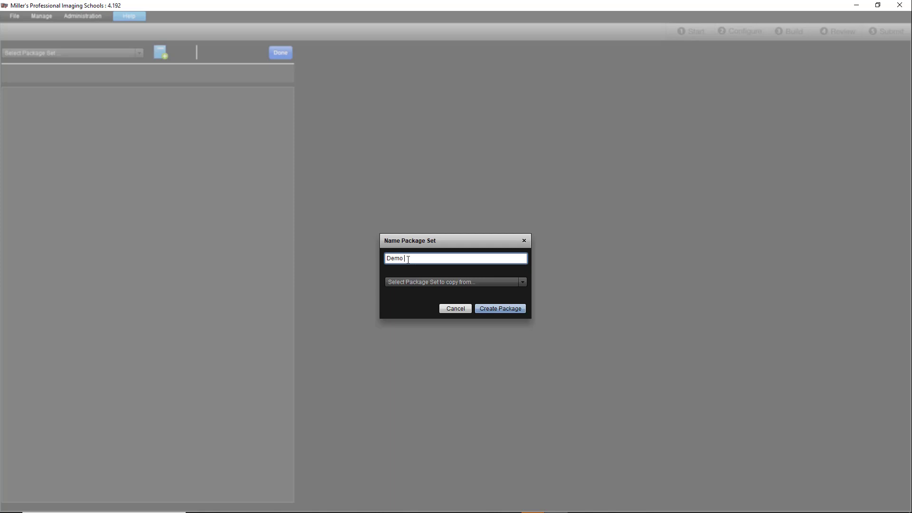
{"action": "type", "text": "Hosting Pa"}
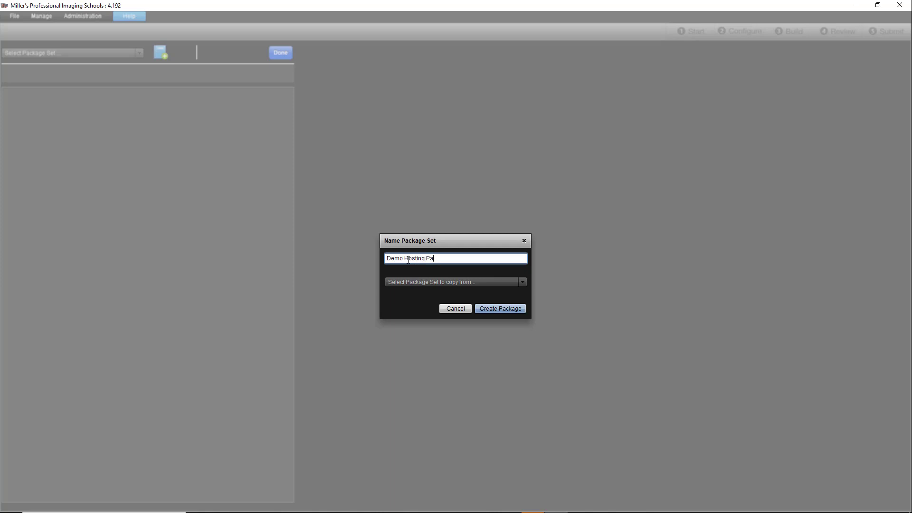
{"action": "left_click", "coordinate": [499, 309]}
{"action": "type", "text": "2"}
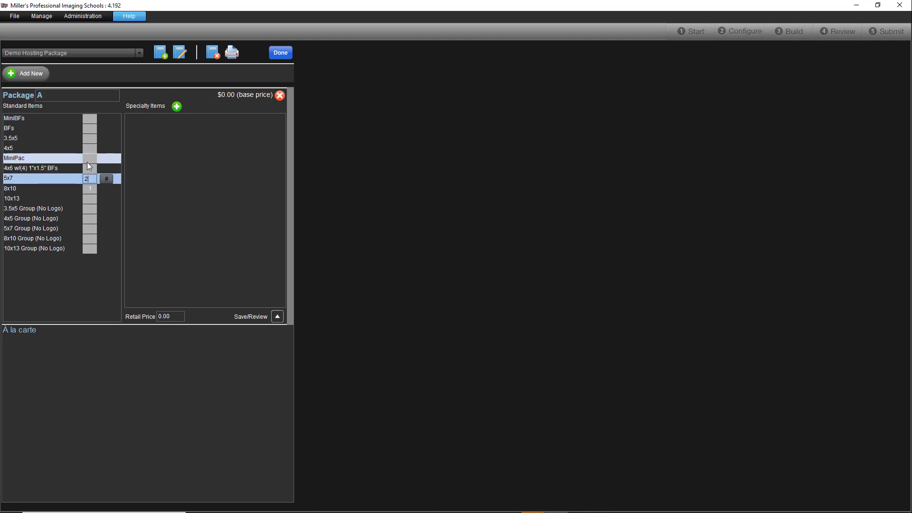
Set Package A's retail price to $25 and save it
{"action": "left_click", "coordinate": [89, 127]}
{"action": "type", "text": "8"}
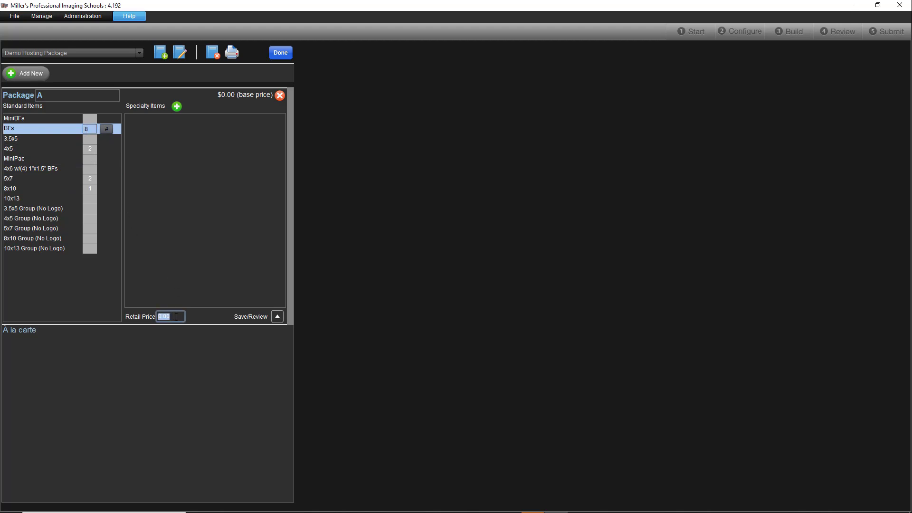
{"action": "type", "text": "25"}
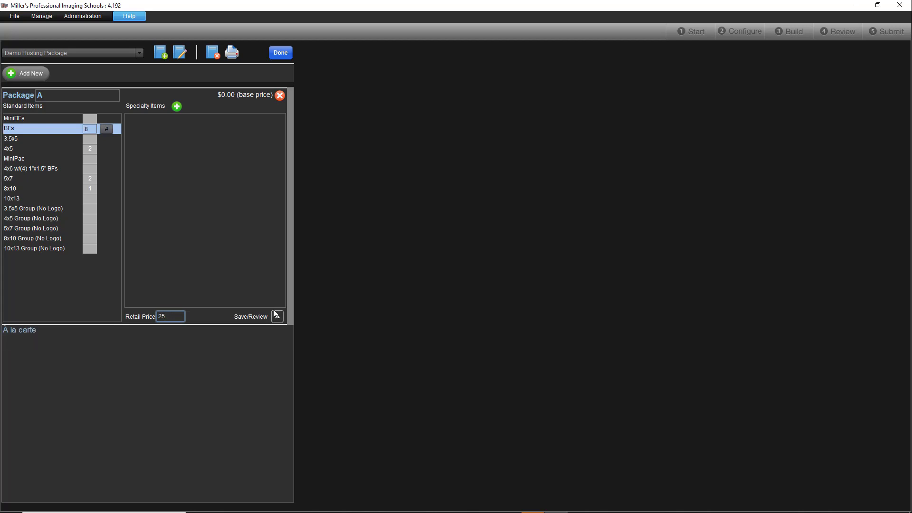
{"action": "left_click", "coordinate": [276, 316]}
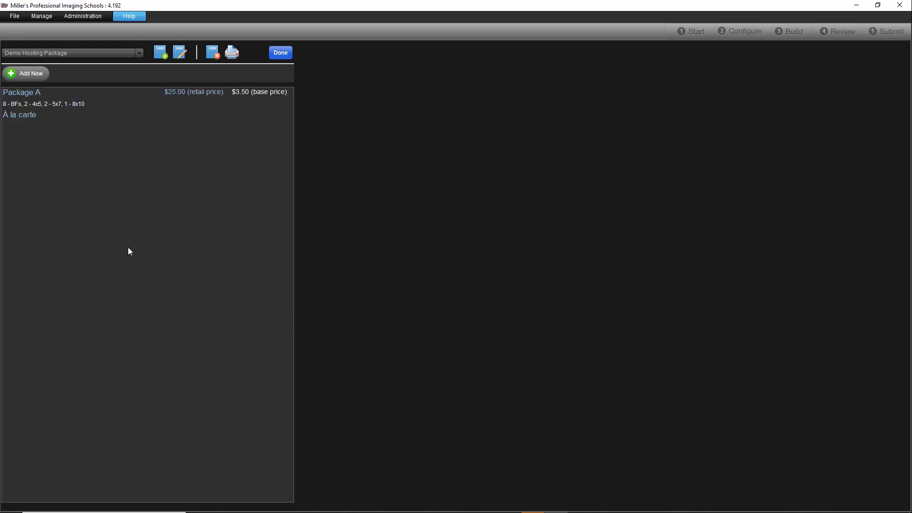
Add Package B with its item quantities, save it, and finish editing packages
{"action": "left_click", "coordinate": [26, 73]}
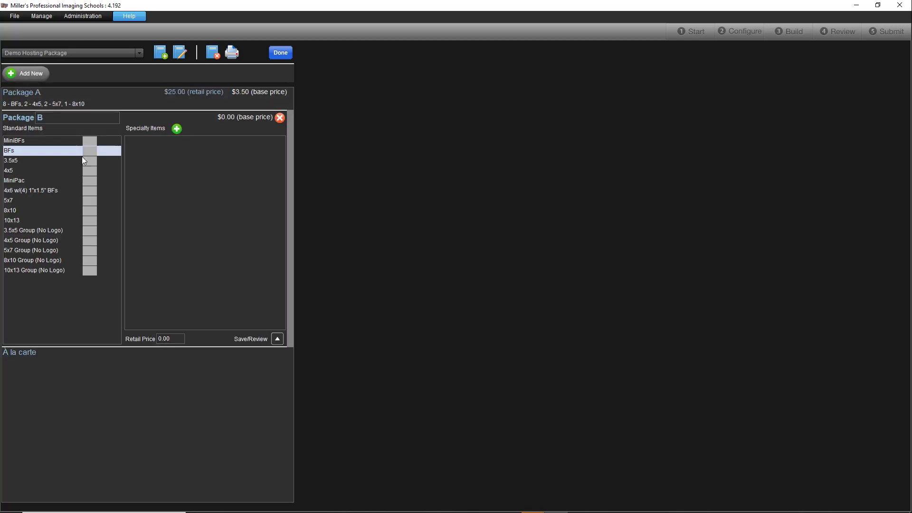
{"action": "left_click", "coordinate": [41, 210]}
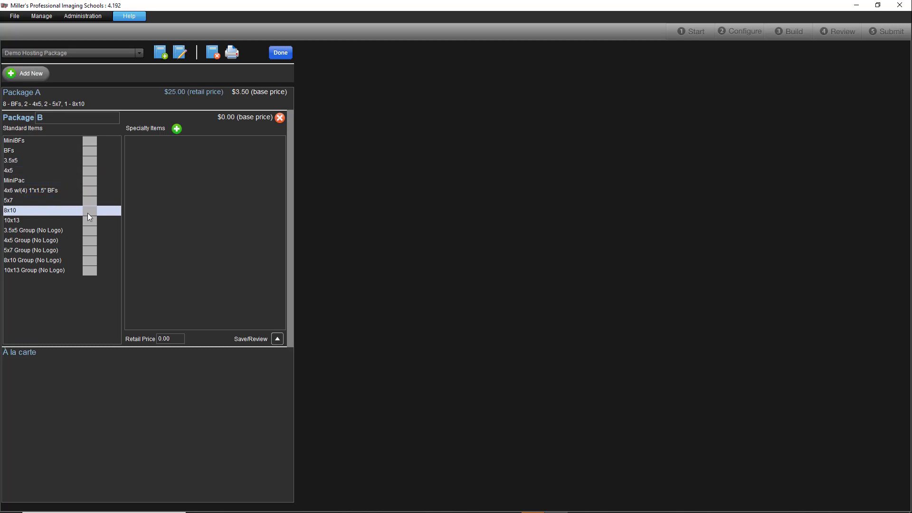
{"action": "left_click", "coordinate": [250, 339]}
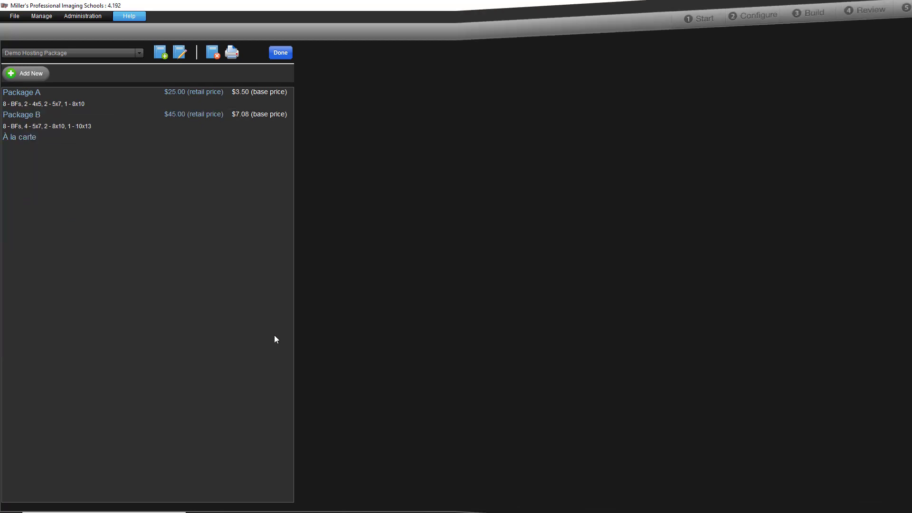
{"action": "left_click", "coordinate": [280, 53]}
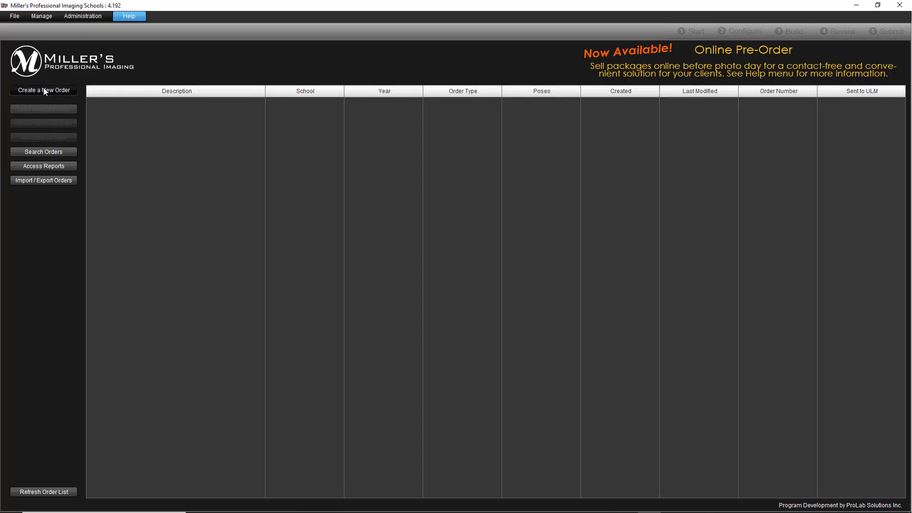
Start order 'Hosting Demo 1' for the Test 2021-2022 school with the Test package set
{"action": "left_click", "coordinate": [43, 90]}
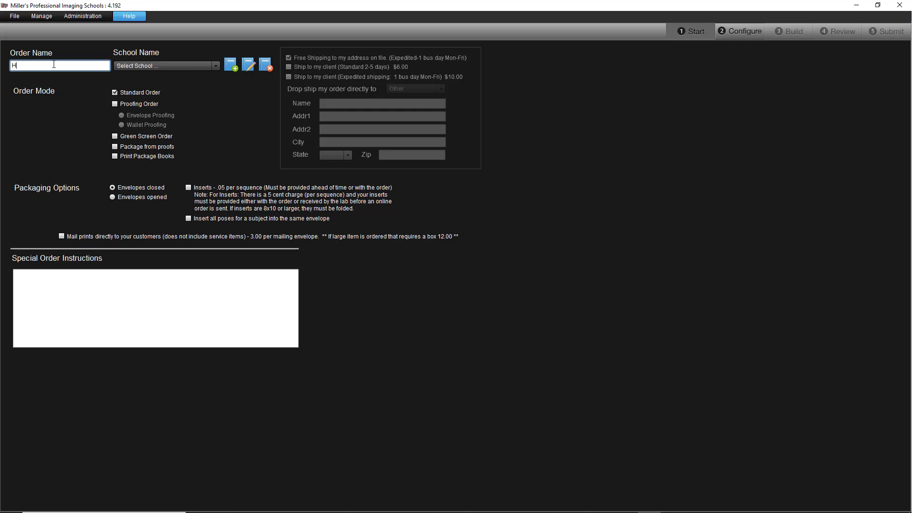
{"action": "type", "text": "osting De"}
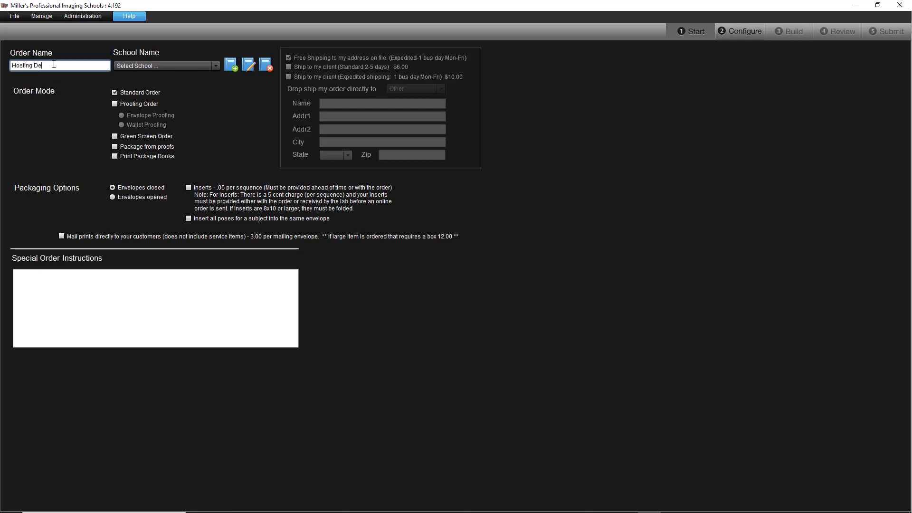
{"action": "left_click", "coordinate": [215, 65]}
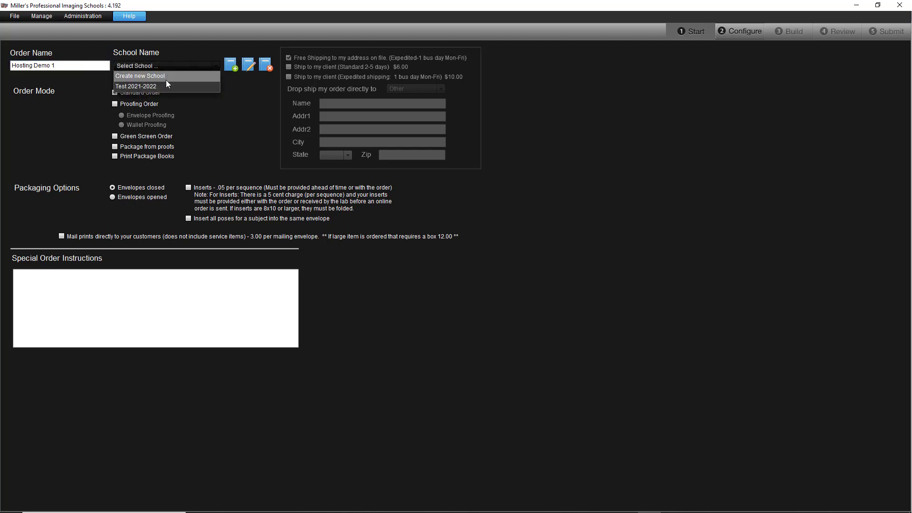
{"action": "left_click", "coordinate": [136, 86]}
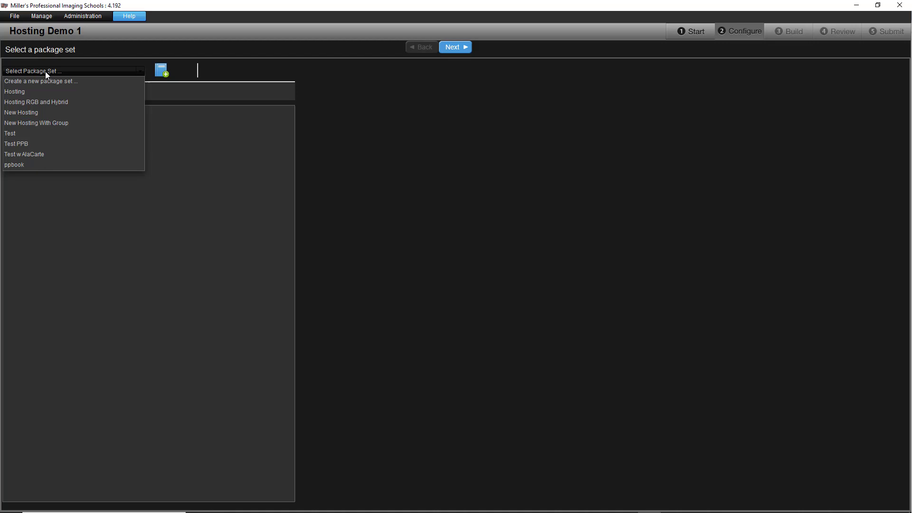
{"action": "left_click", "coordinate": [10, 133]}
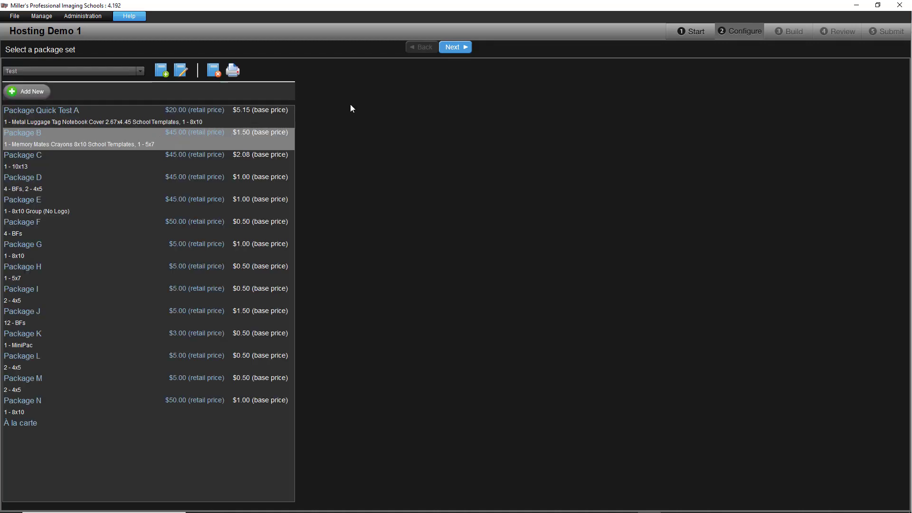
{"action": "left_click", "coordinate": [454, 47]}
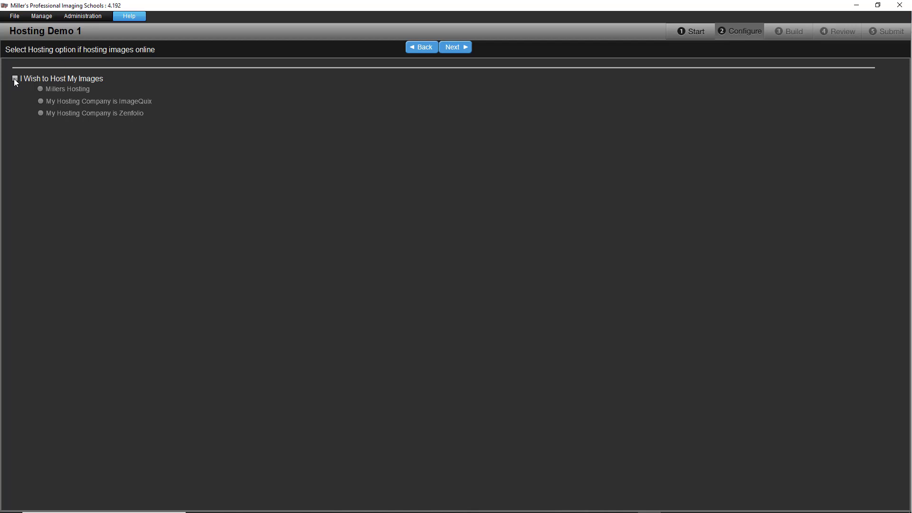
Enable online image hosting with Millers Hosting and begin the hosting account setup
{"action": "left_click", "coordinate": [15, 78]}
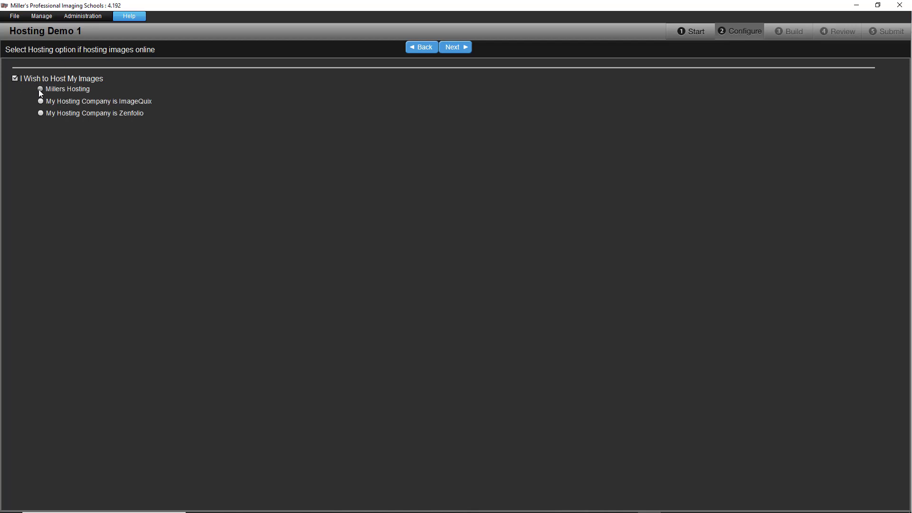
{"action": "left_click", "coordinate": [40, 88]}
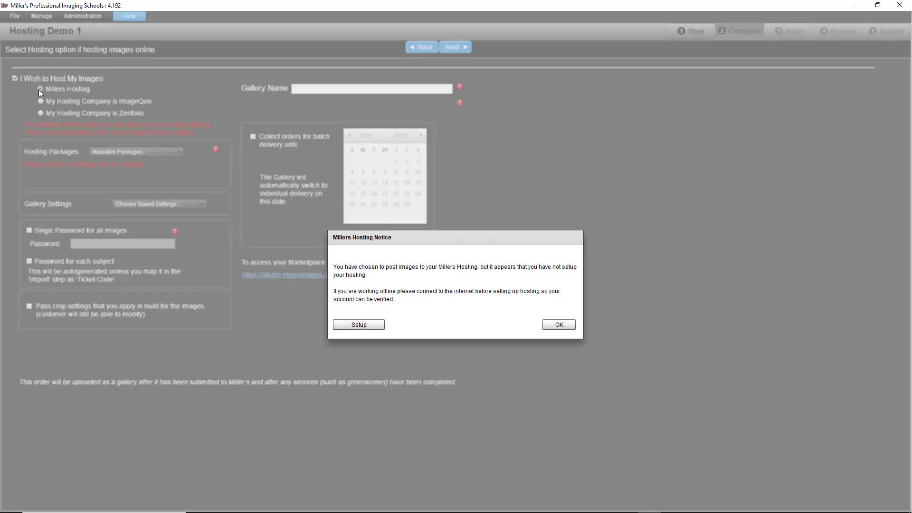
{"action": "left_click", "coordinate": [40, 89]}
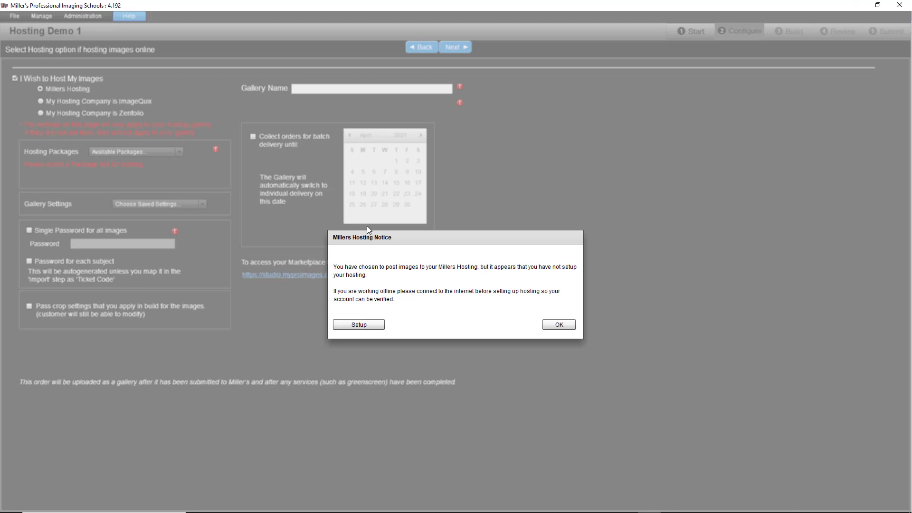
{"action": "mouse_move", "coordinate": [425, 303]}
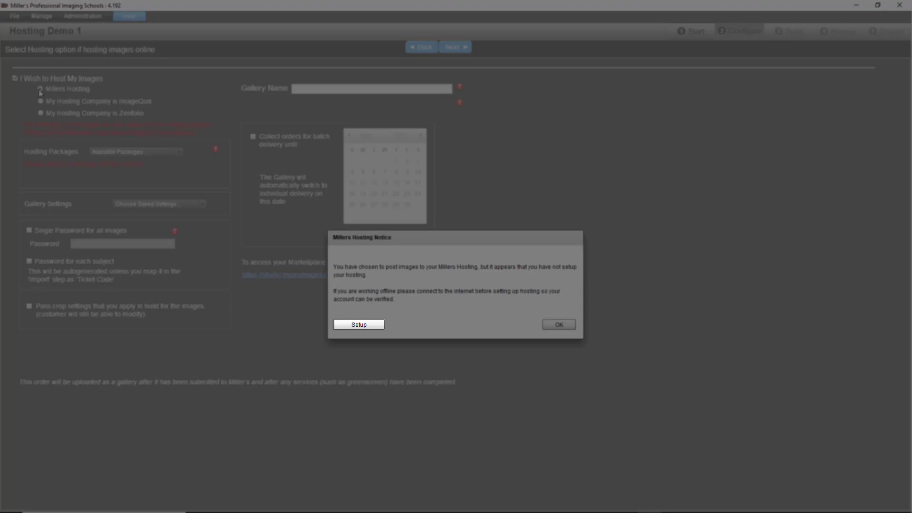
{"action": "left_click", "coordinate": [359, 324]}
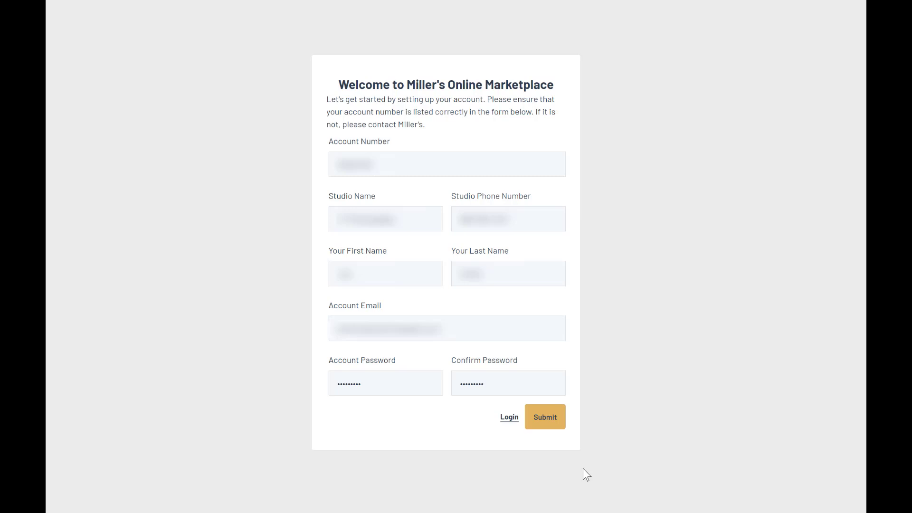
Submit the marketplace account form, then sign in to the new account
{"action": "left_click", "coordinate": [544, 416]}
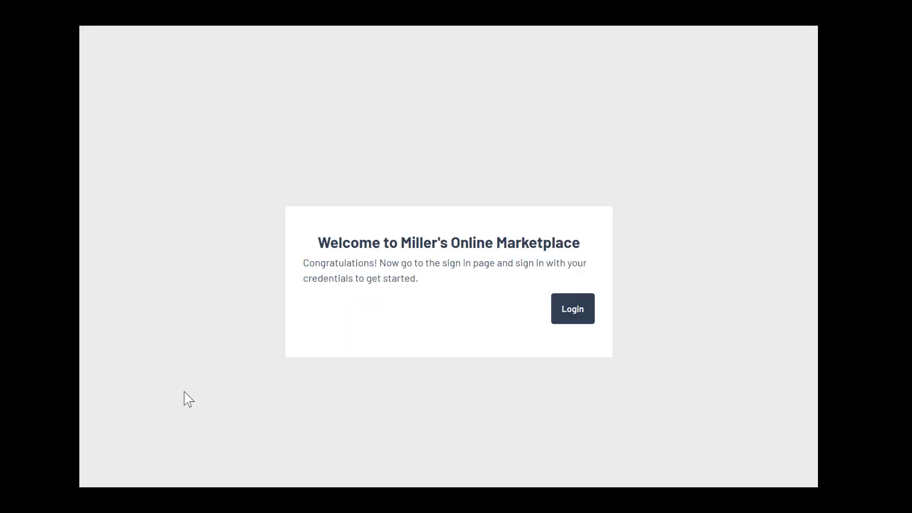
{"action": "mouse_move", "coordinate": [553, 378]}
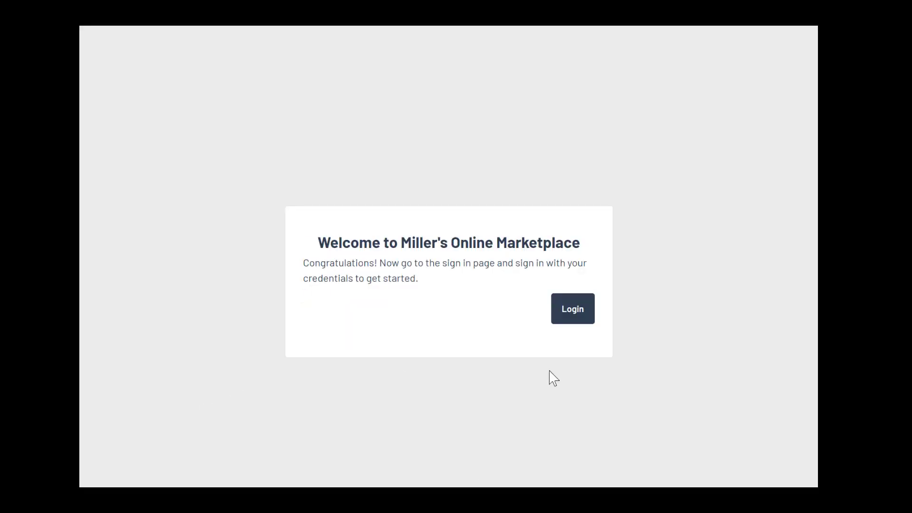
{"action": "left_click", "coordinate": [572, 309]}
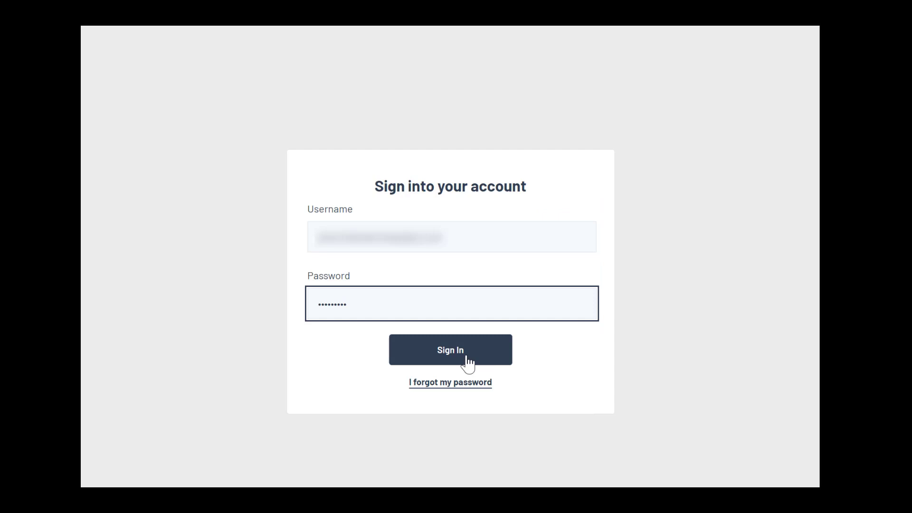
{"action": "left_click", "coordinate": [450, 349]}
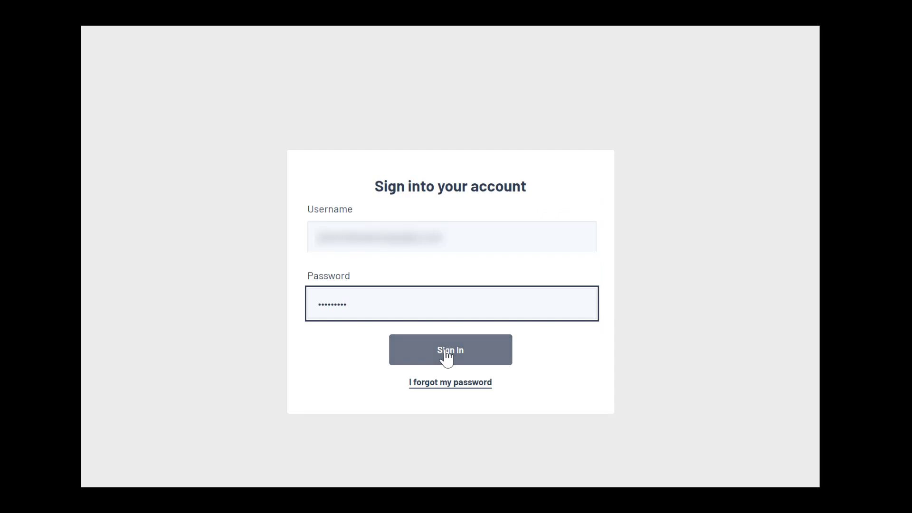
{"action": "left_click", "coordinate": [450, 349]}
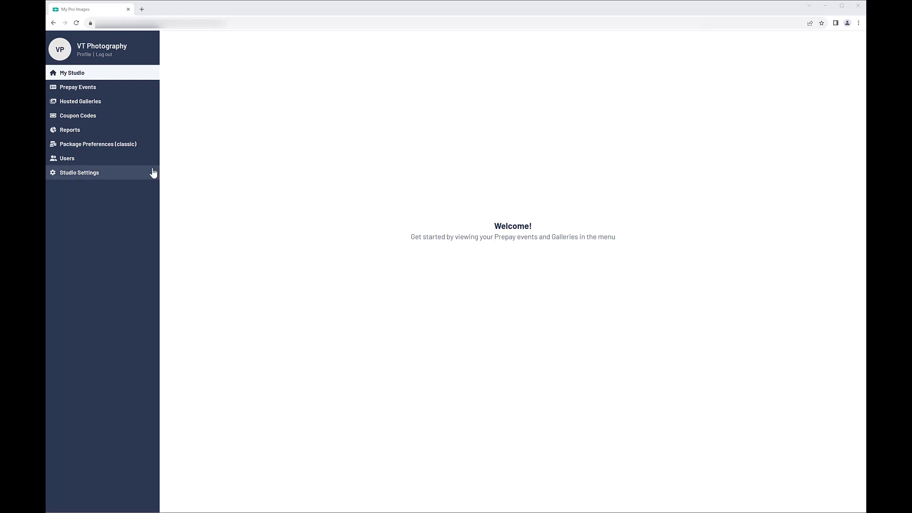
From Studio Settings, start connecting with Stripe after dismissing the payment schedule notice
{"action": "left_click", "coordinate": [79, 172]}
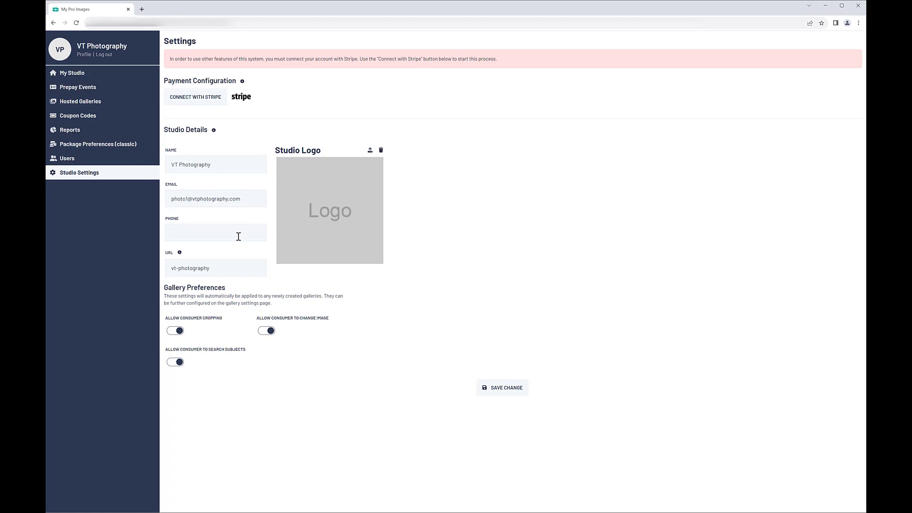
{"action": "mouse_move", "coordinate": [250, 86]}
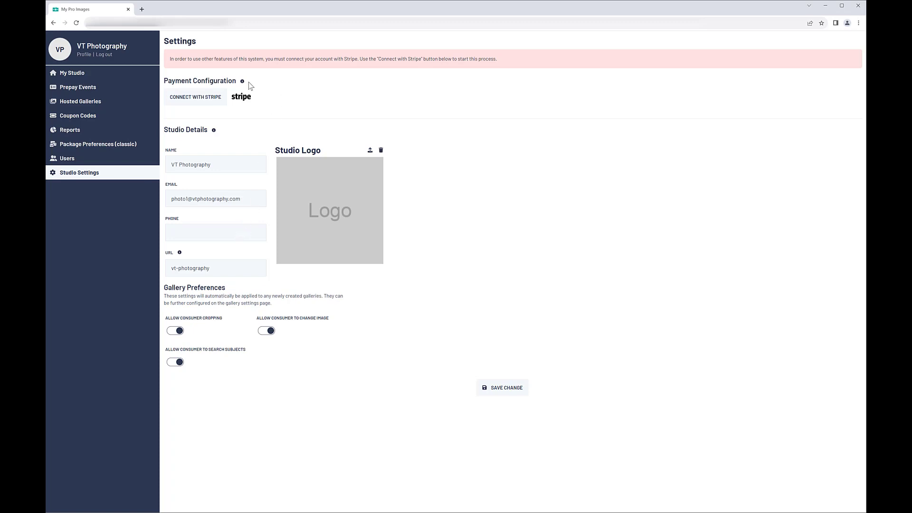
{"action": "left_click", "coordinate": [243, 81]}
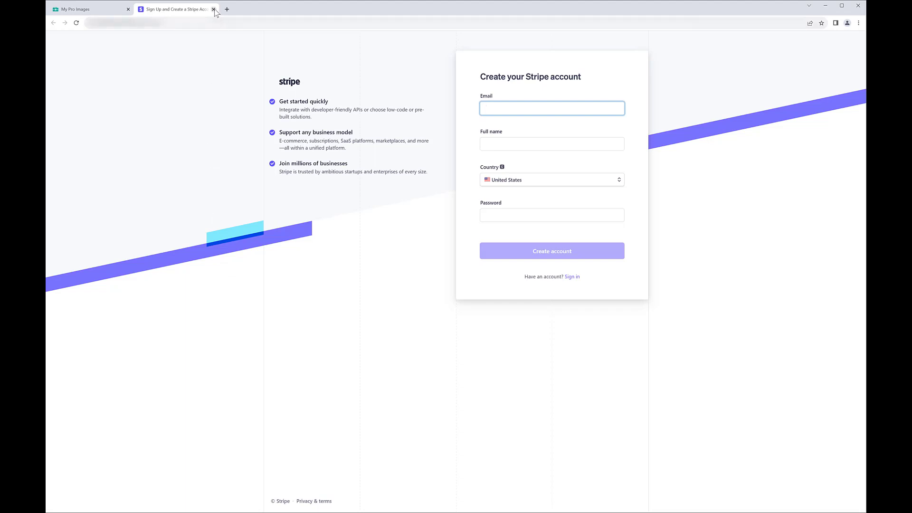
{"action": "left_click", "coordinate": [214, 9]}
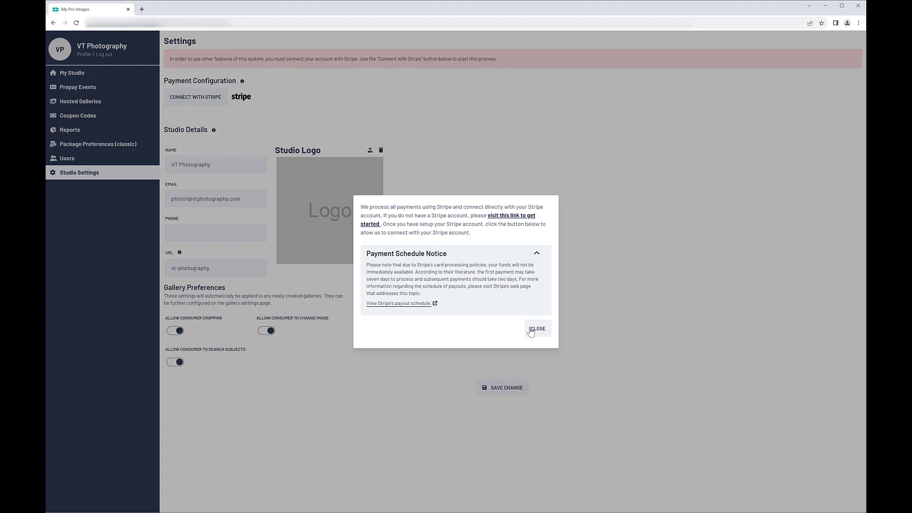
{"action": "left_click", "coordinate": [536, 328]}
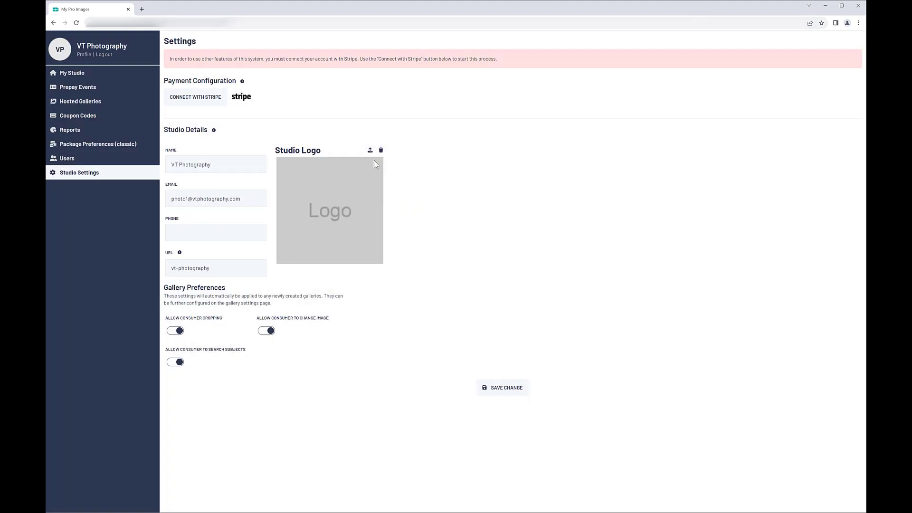
{"action": "left_click", "coordinate": [195, 96]}
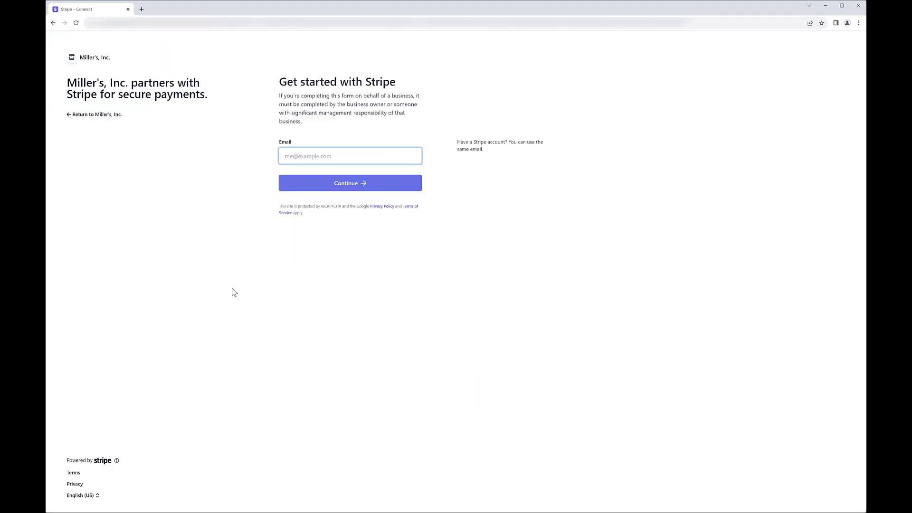
{"action": "mouse_move", "coordinate": [244, 196]}
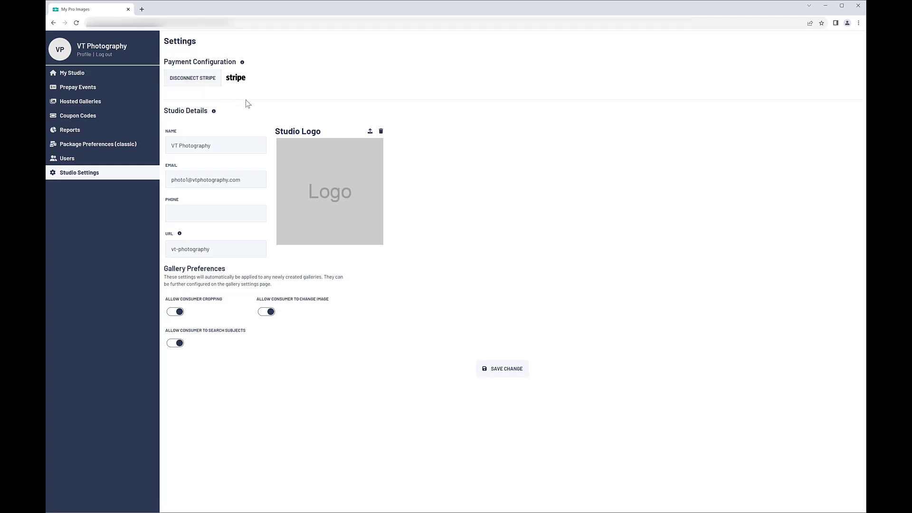
{"action": "mouse_move", "coordinate": [292, 261]}
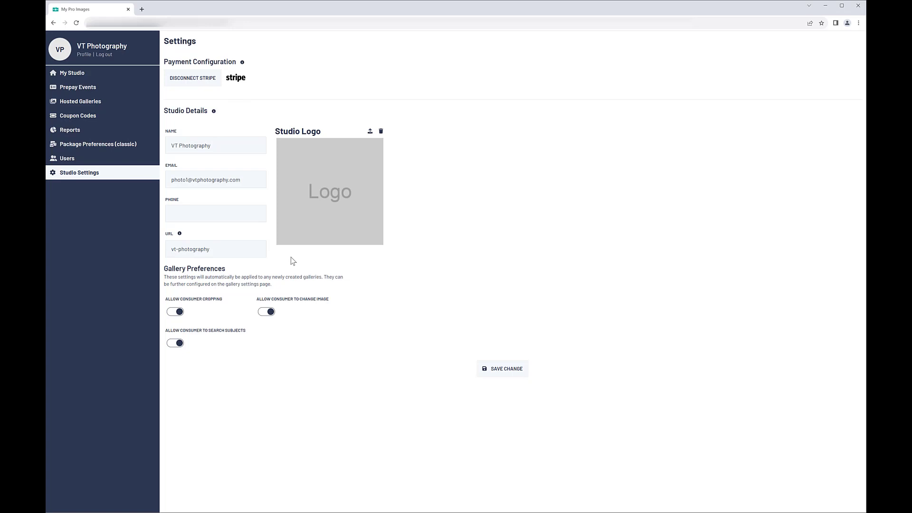
{"action": "mouse_move", "coordinate": [462, 362]}
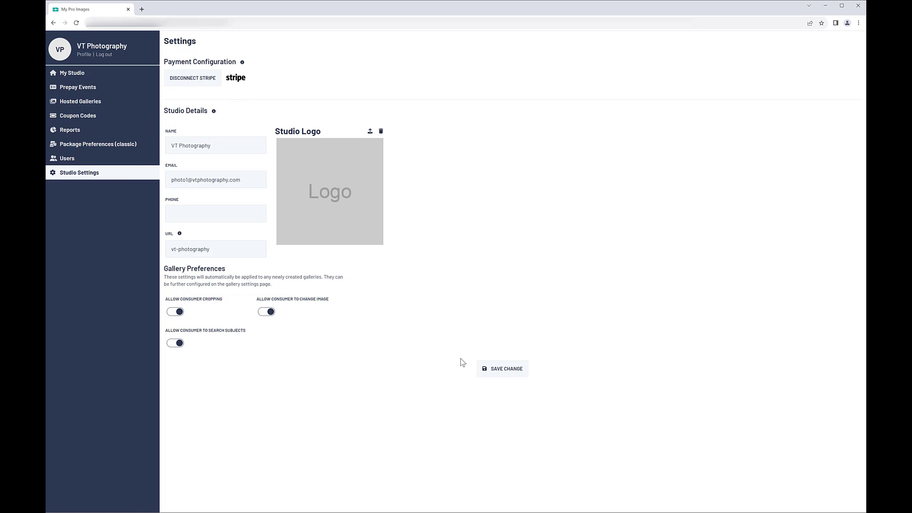
{"action": "mouse_move", "coordinate": [505, 375]}
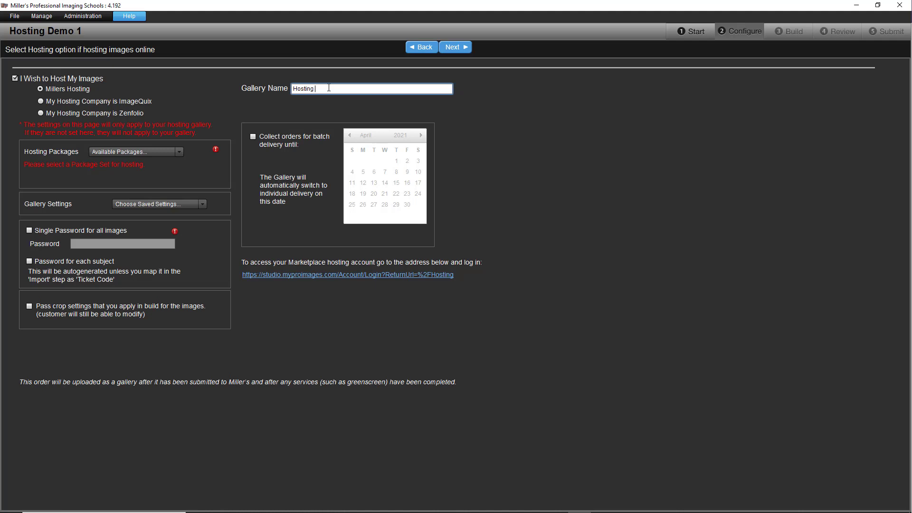
Name the gallery 'Hosting Demo 1' and assign it the New Hosting package
{"action": "type", "text": "Demo 1"}
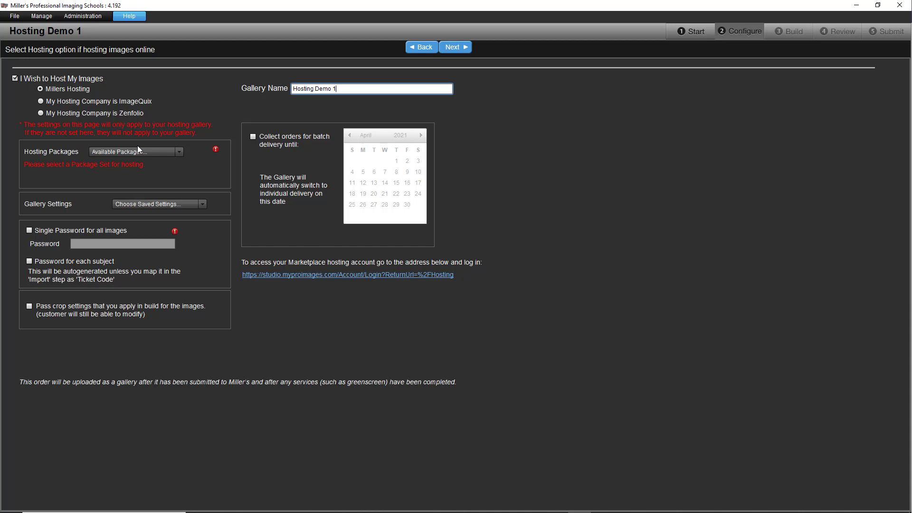
{"action": "left_click", "coordinate": [178, 151]}
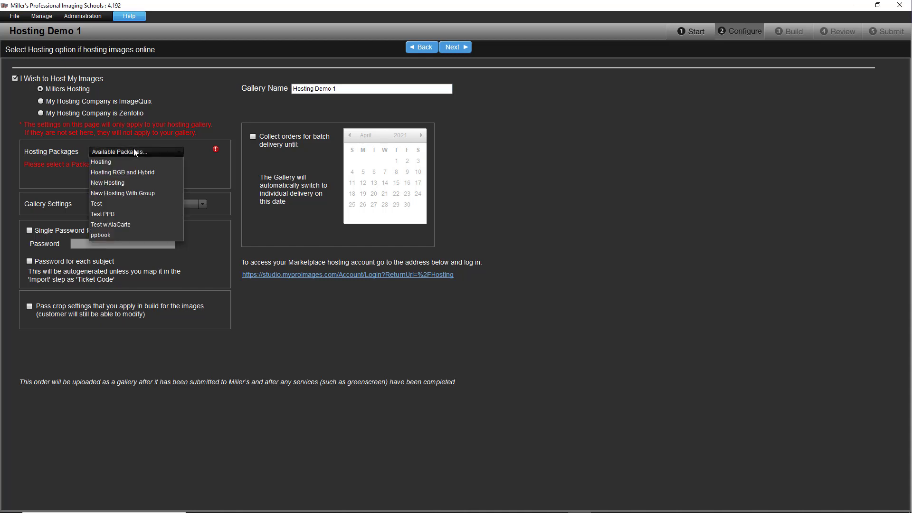
{"action": "left_click", "coordinate": [107, 183]}
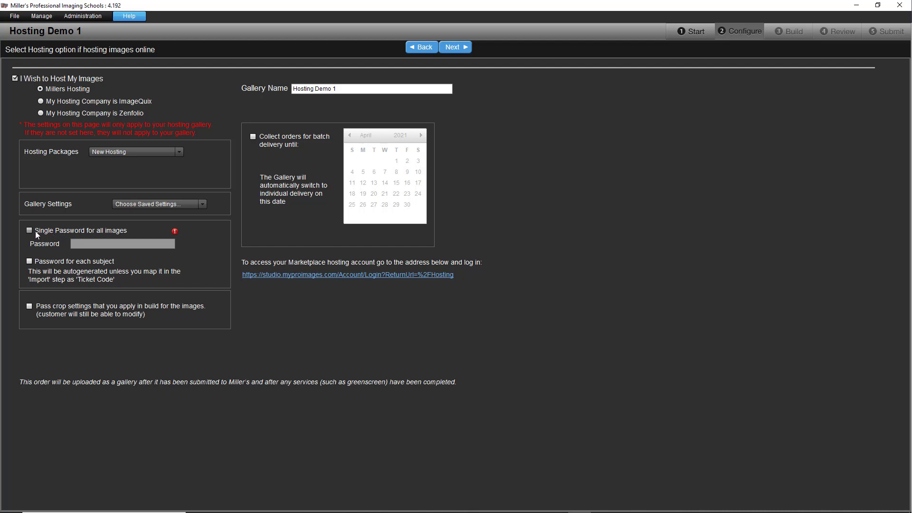
{"action": "left_click", "coordinate": [29, 262]}
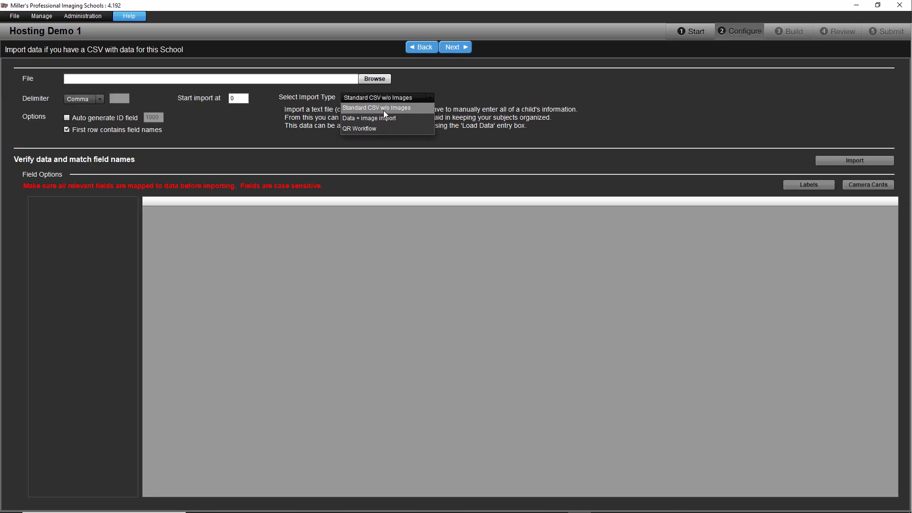
Import the Employee No Pkg CSV as Standard CSV w/o Images, loading 40 records
{"action": "left_click", "coordinate": [377, 108]}
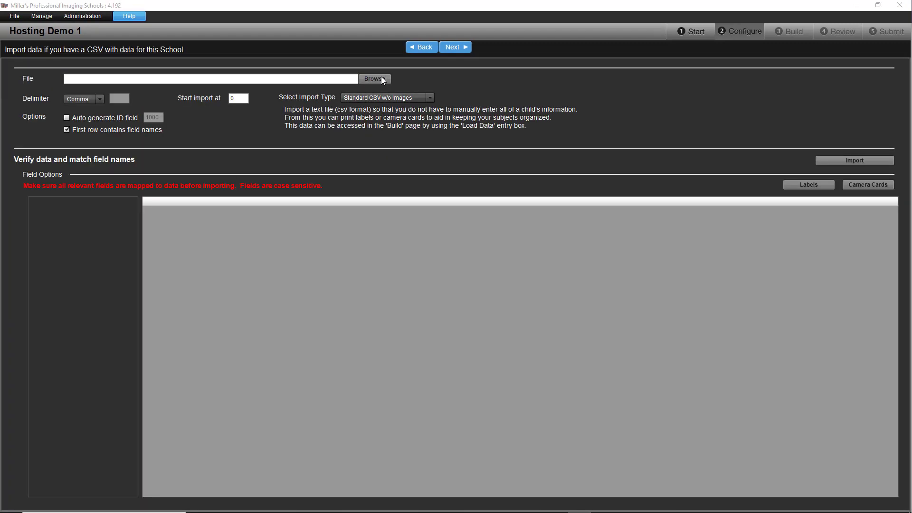
{"action": "left_click", "coordinate": [373, 78]}
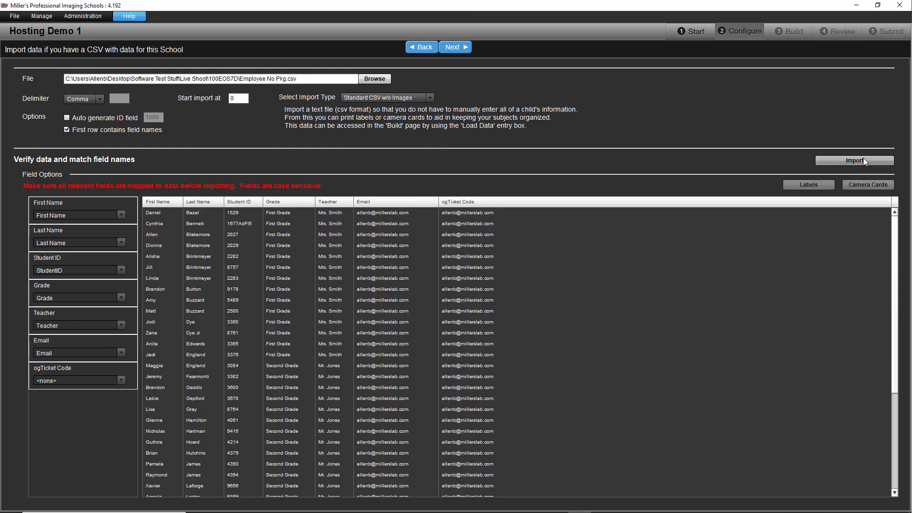
{"action": "left_click", "coordinate": [854, 161]}
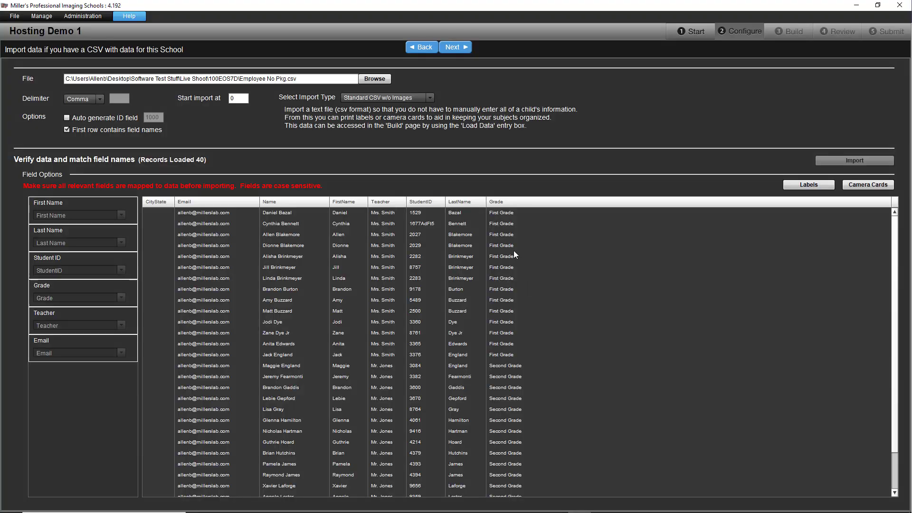
{"action": "left_click", "coordinate": [454, 47]}
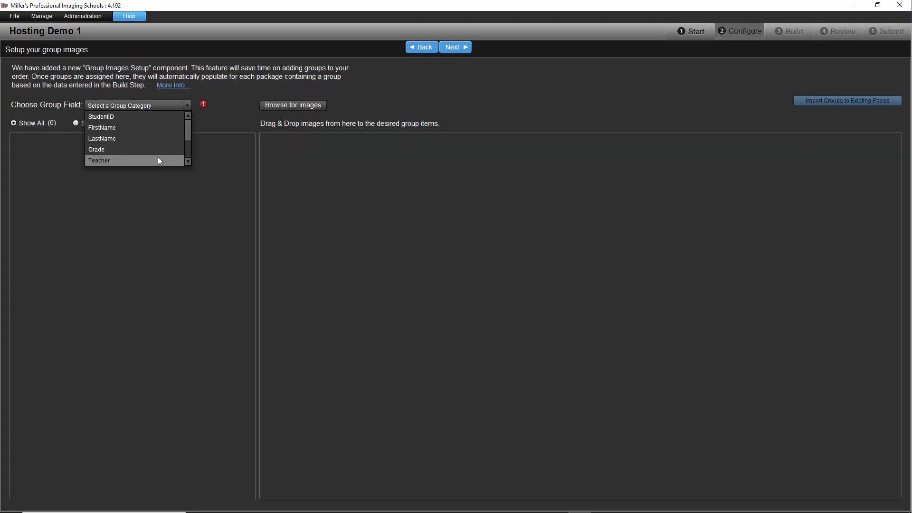
Group subjects by Teacher and attach class photos from Desktop > Demo > Groups
{"action": "left_click", "coordinate": [98, 160]}
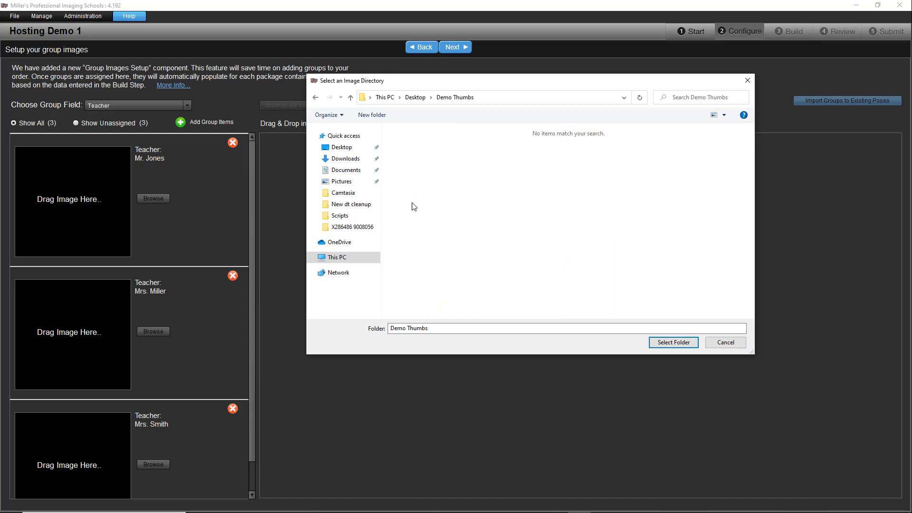
{"action": "left_click", "coordinate": [415, 97]}
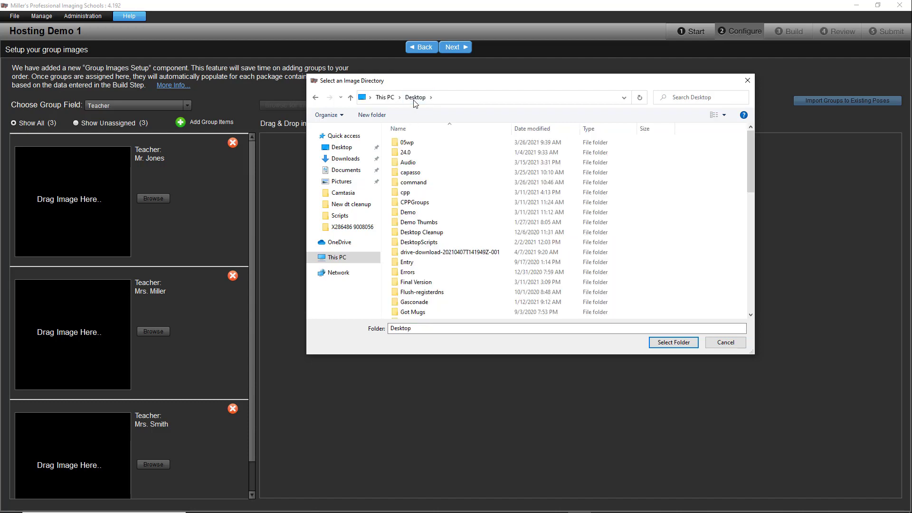
{"action": "double_click", "coordinate": [408, 212]}
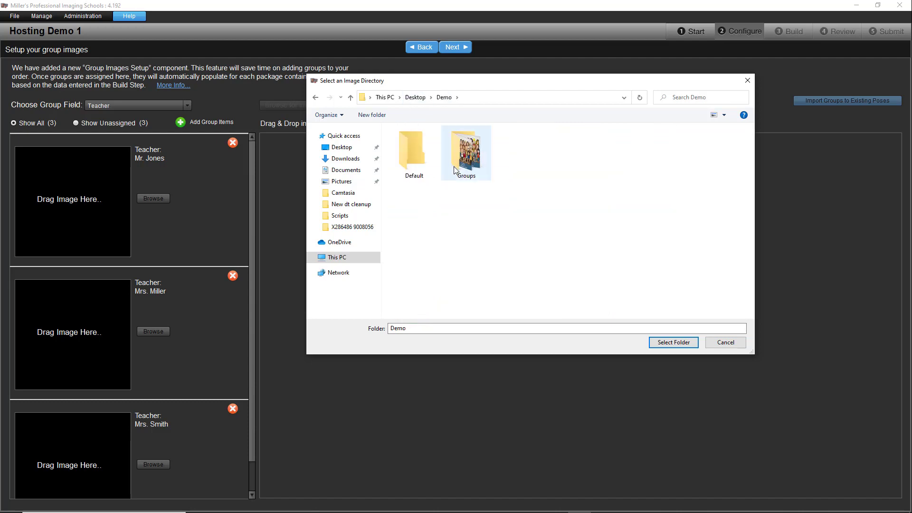
{"action": "left_click", "coordinate": [673, 342]}
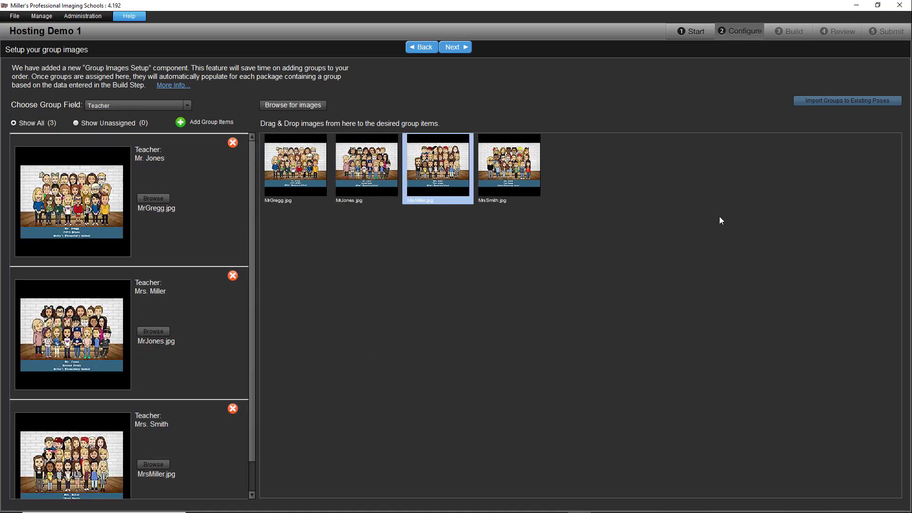
{"action": "left_click", "coordinate": [455, 47]}
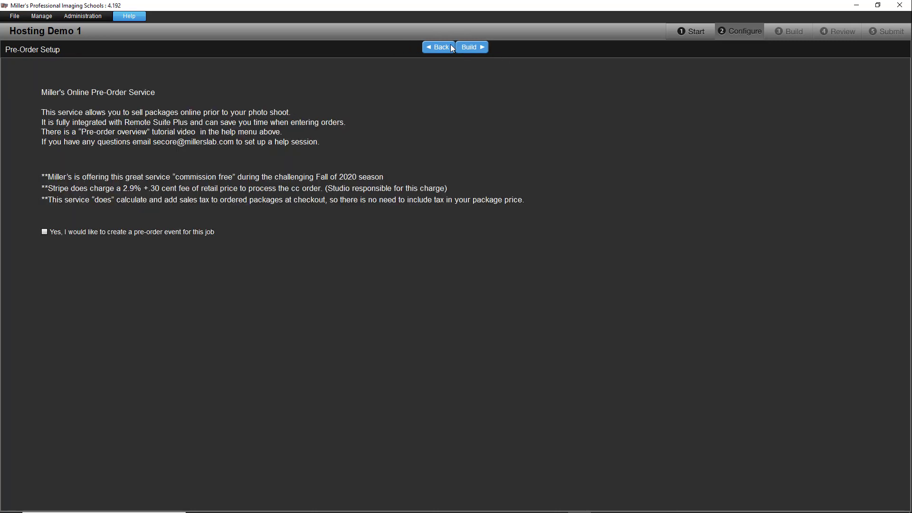
Begin building the order and load the subject photos from the Demo folder
{"action": "left_click", "coordinate": [472, 47]}
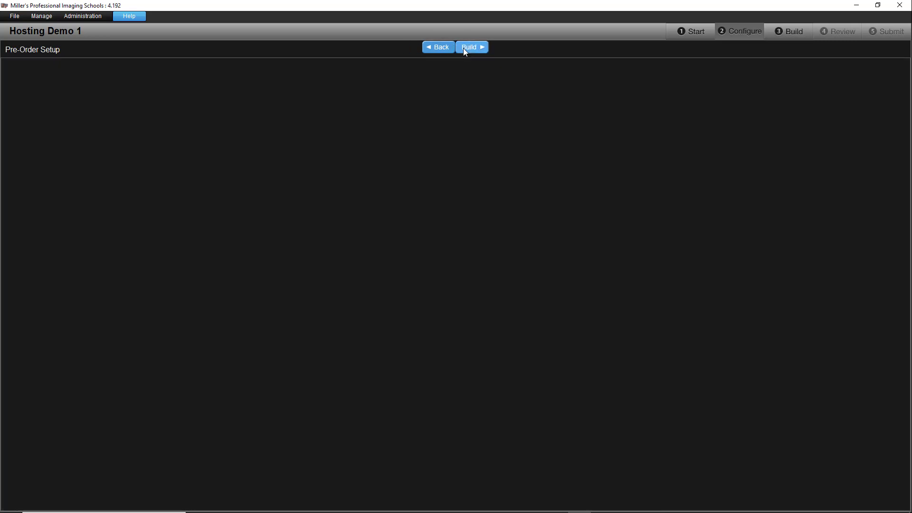
{"action": "left_click", "coordinate": [471, 47]}
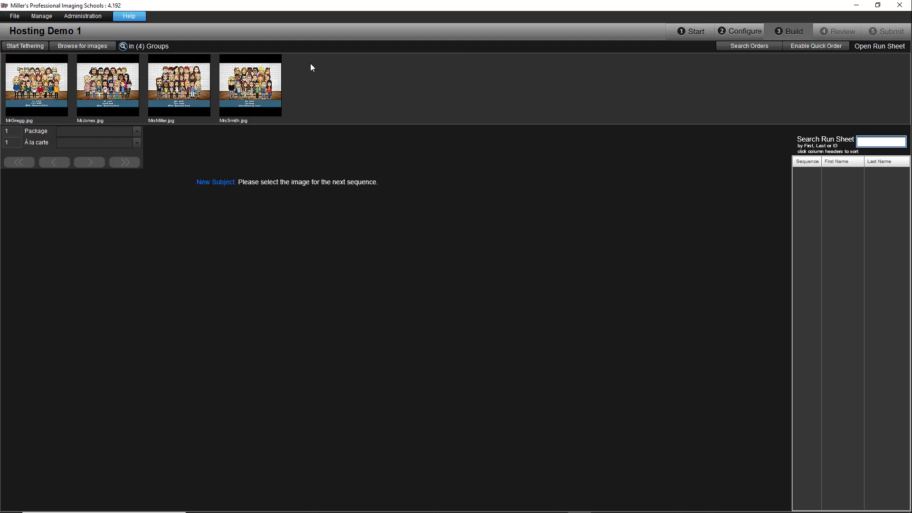
{"action": "left_click", "coordinate": [82, 46]}
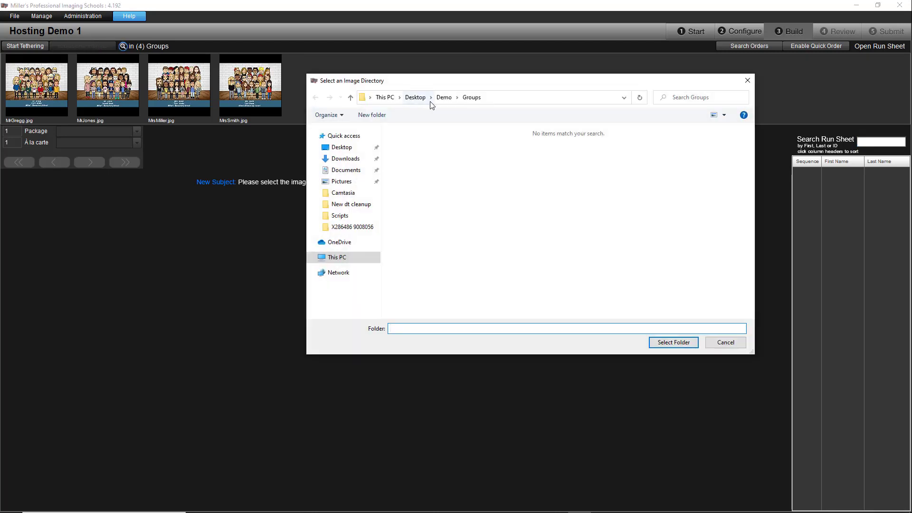
{"action": "left_click", "coordinate": [673, 342]}
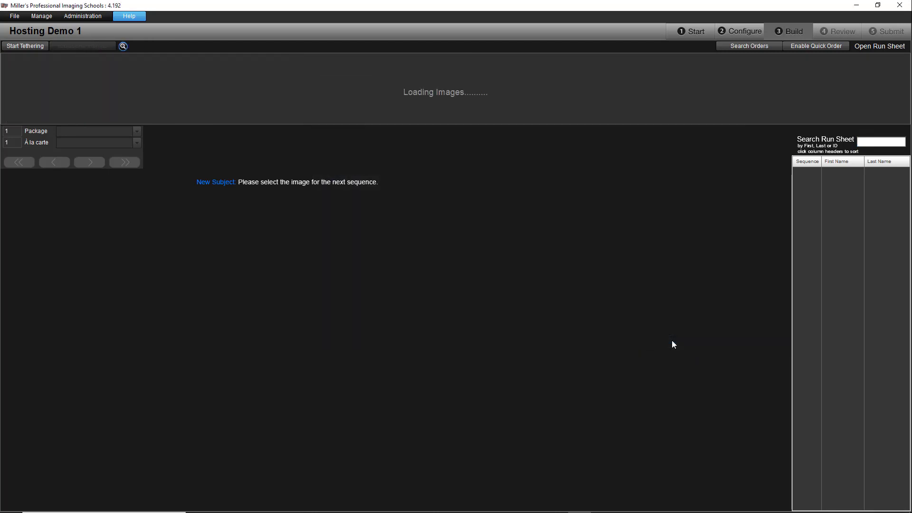
Create and save the first portrait's subject record, then look up the second subject
{"action": "left_click", "coordinate": [36, 84]}
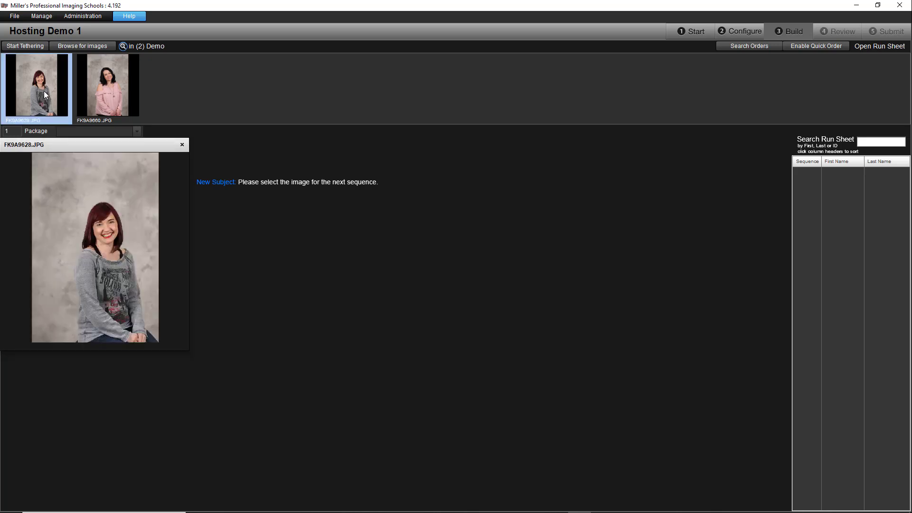
{"action": "left_click", "coordinate": [36, 85]}
{"action": "type", "text": "cry"}
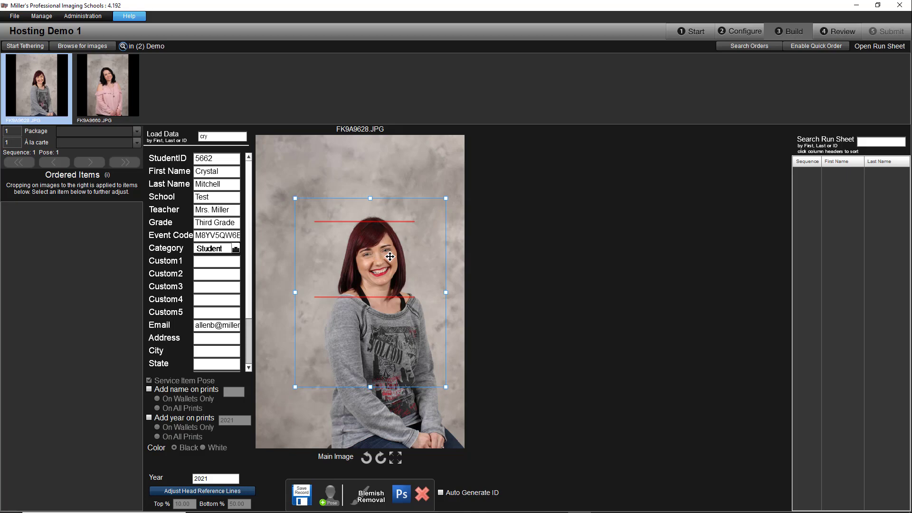
{"action": "left_click", "coordinate": [107, 85]}
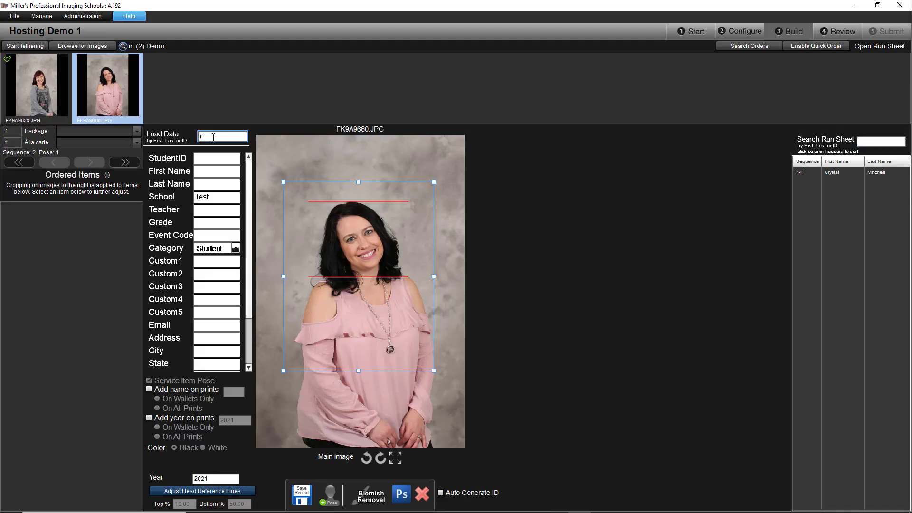
{"action": "left_click", "coordinate": [301, 495]}
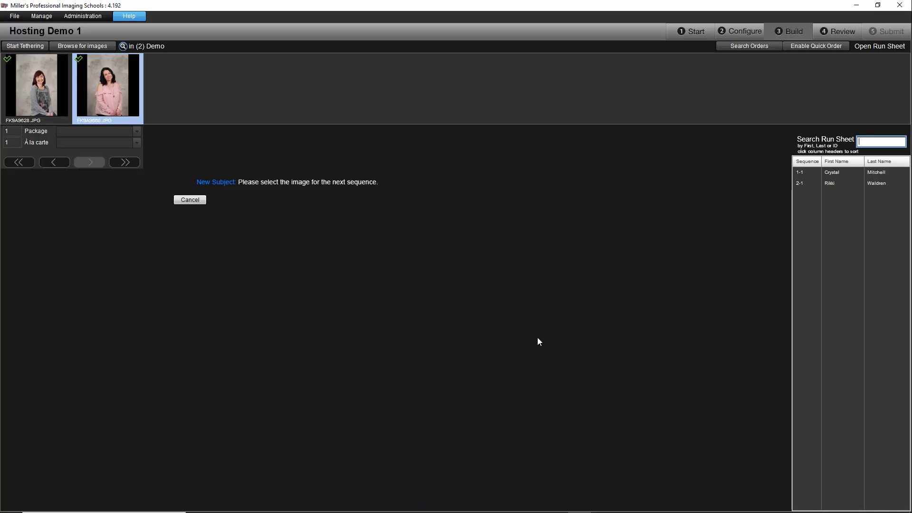
{"action": "mouse_move", "coordinate": [841, 31]}
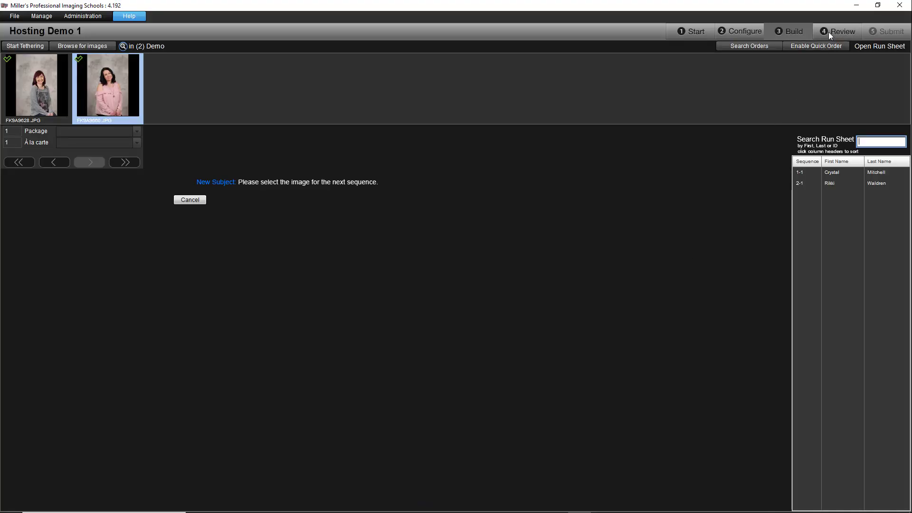
Review the Hosting Demo 1 summary and submit it By Sequence via Option 1 internet upload
{"action": "left_click", "coordinate": [840, 31]}
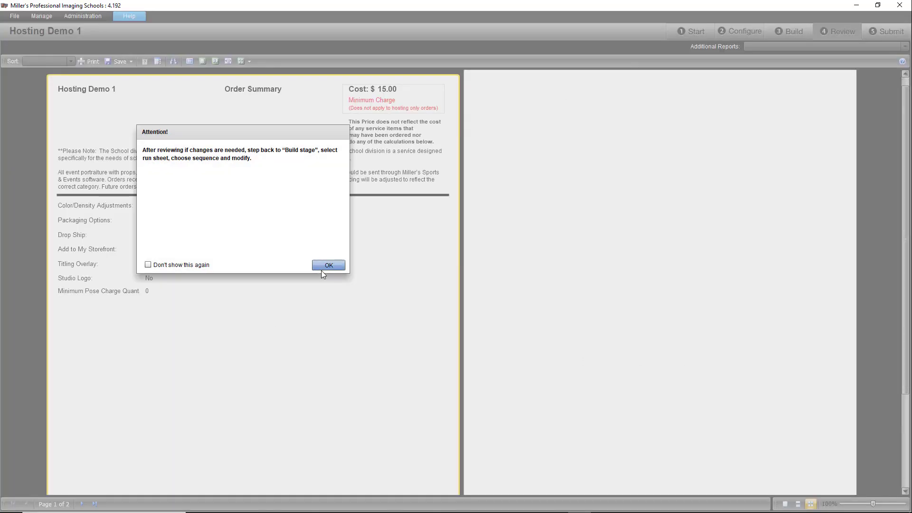
{"action": "left_click", "coordinate": [329, 265]}
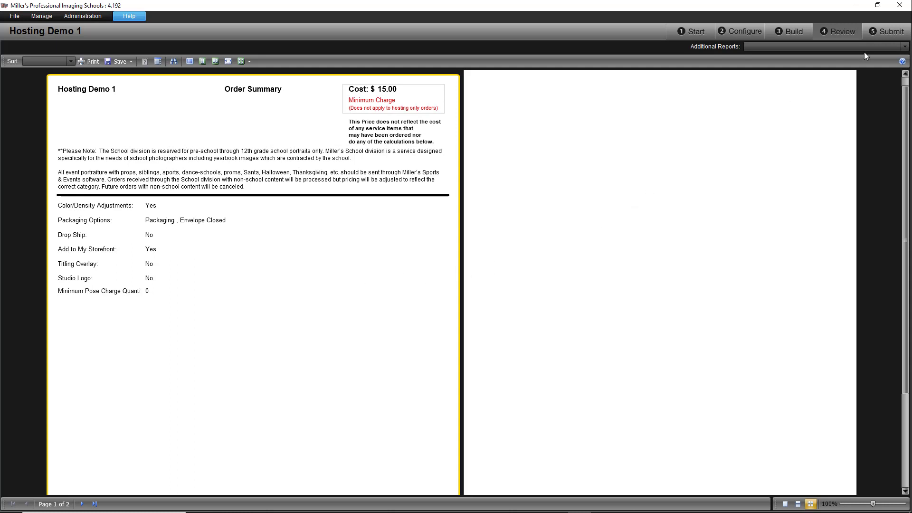
{"action": "left_click", "coordinate": [887, 31]}
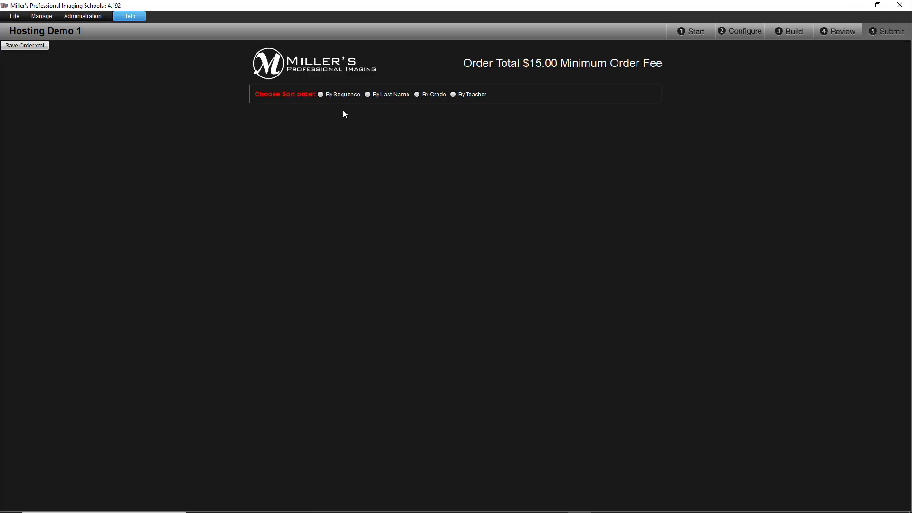
{"action": "left_click", "coordinate": [321, 94]}
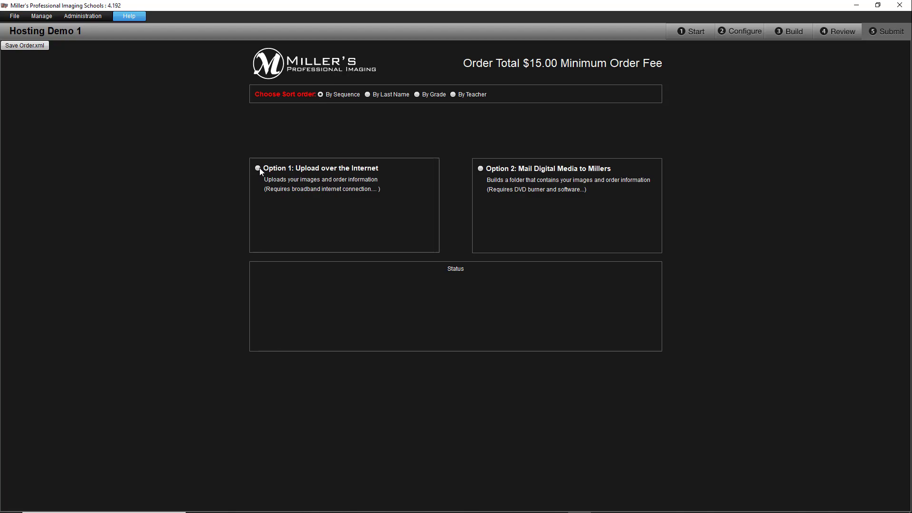
{"action": "left_click", "coordinate": [257, 168]}
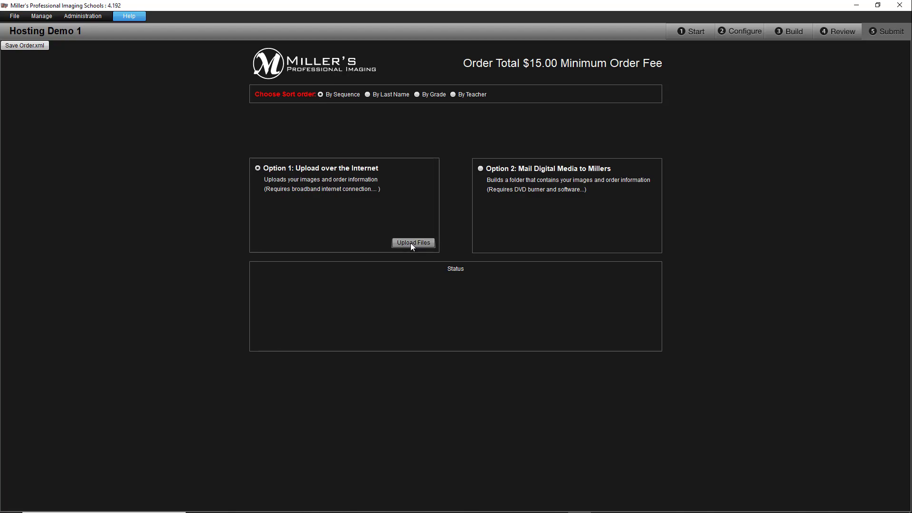
{"action": "left_click", "coordinate": [413, 243]}
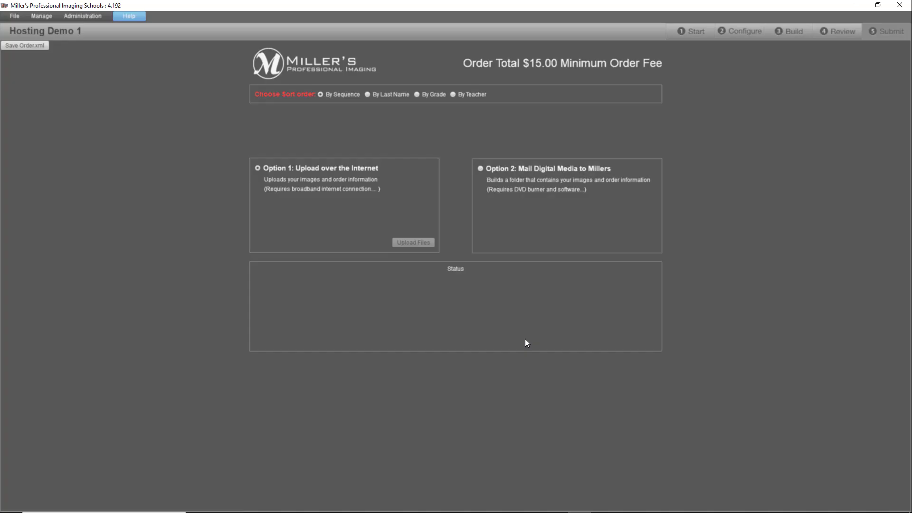
{"action": "left_click", "coordinate": [413, 243]}
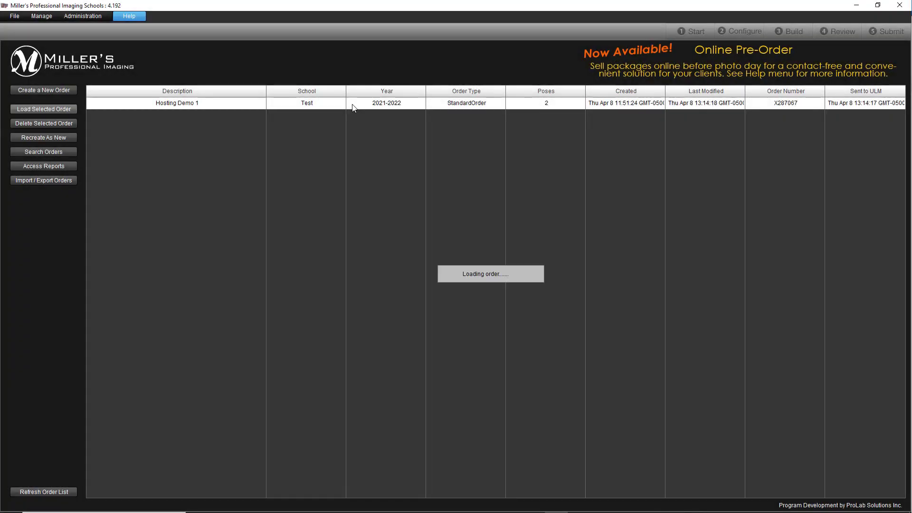
Reopen Hosting Demo 1, go to Configure's Hosting tab, and follow the studio.mypro images login link
{"action": "left_click", "coordinate": [43, 109]}
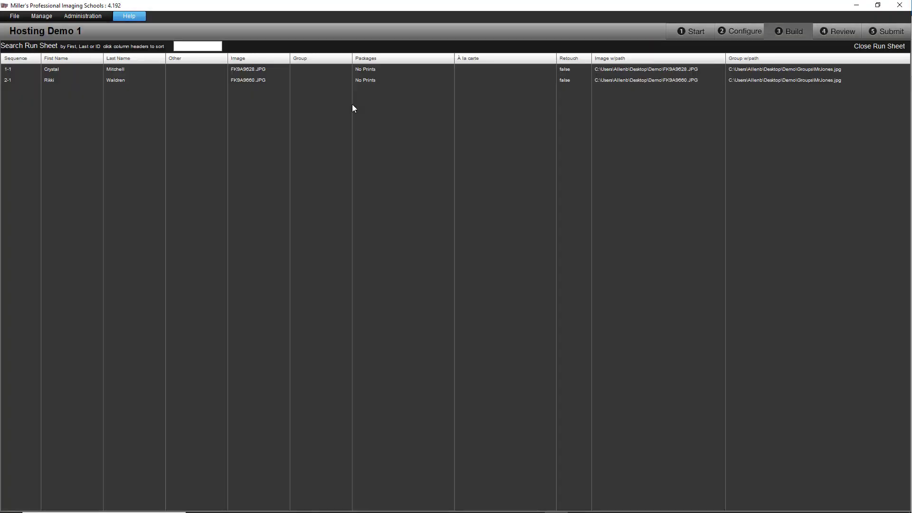
{"action": "mouse_move", "coordinate": [735, 43]}
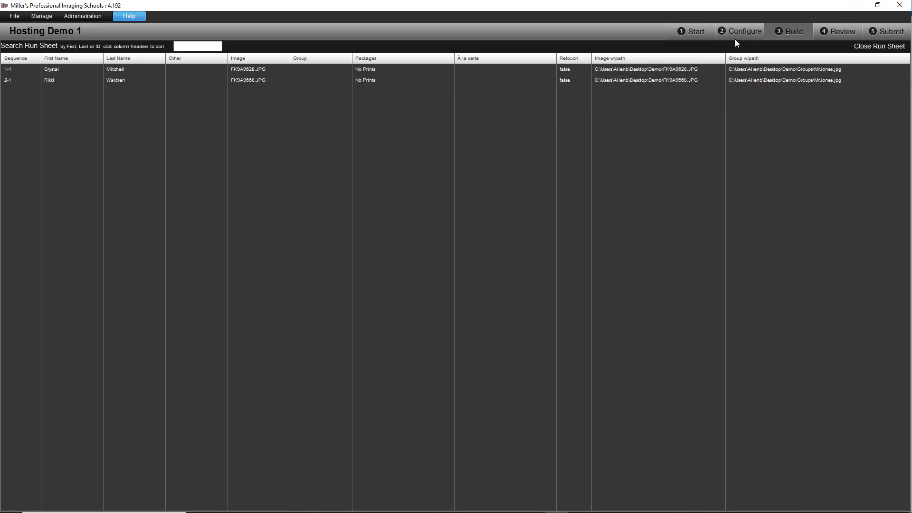
{"action": "left_click", "coordinate": [743, 31]}
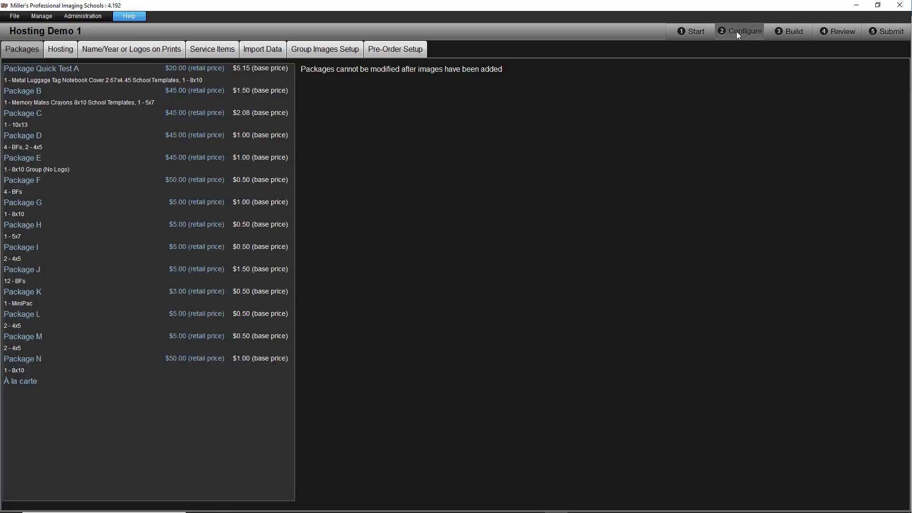
{"action": "left_click", "coordinate": [60, 49]}
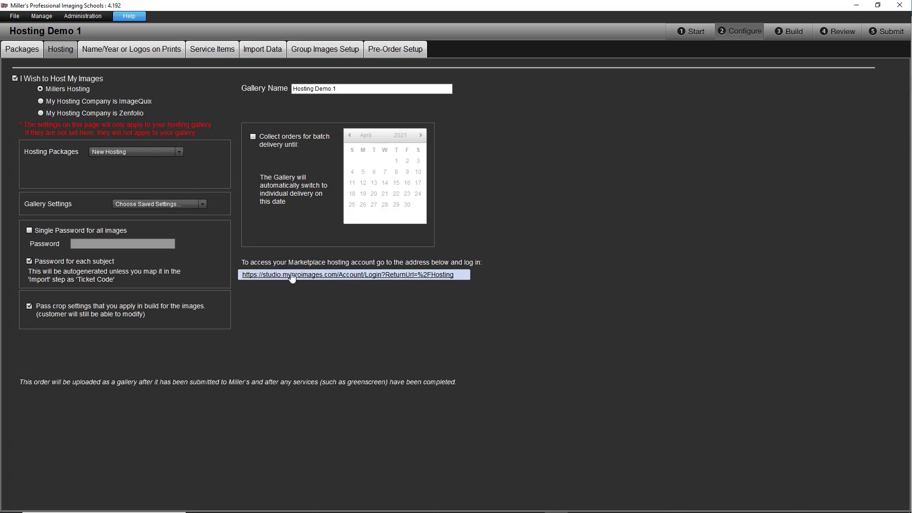
{"action": "left_click", "coordinate": [349, 274]}
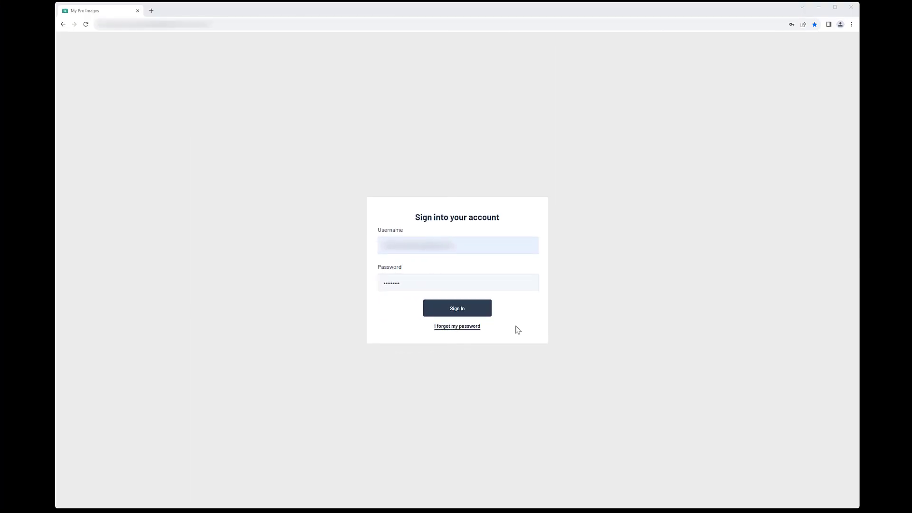
{"action": "mouse_move", "coordinate": [515, 318]}
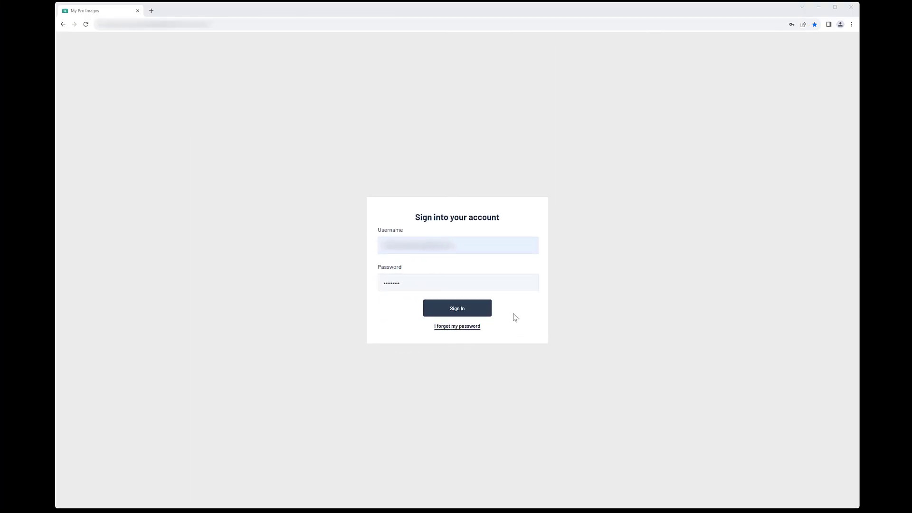
Sign in to My Pro Images and open Hosting Demo 1 from Hosted Galleries
{"action": "left_click", "coordinate": [457, 309]}
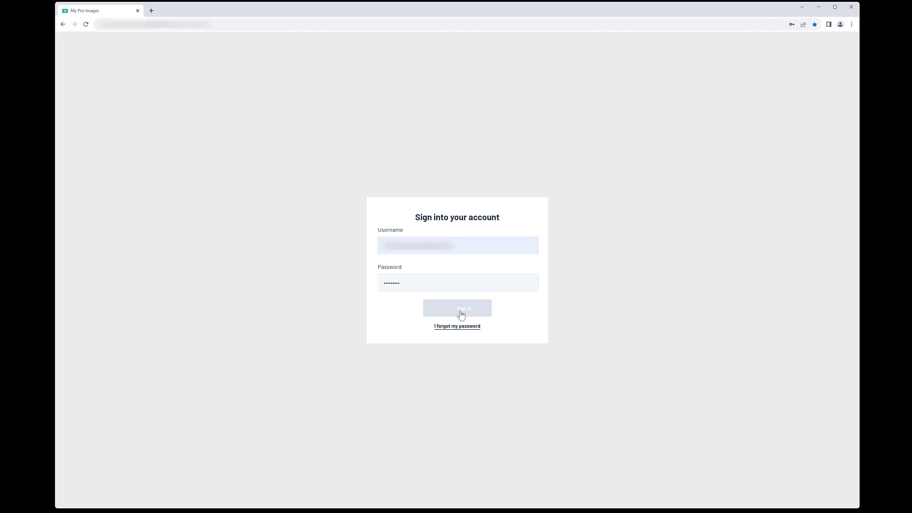
{"action": "left_click", "coordinate": [457, 309]}
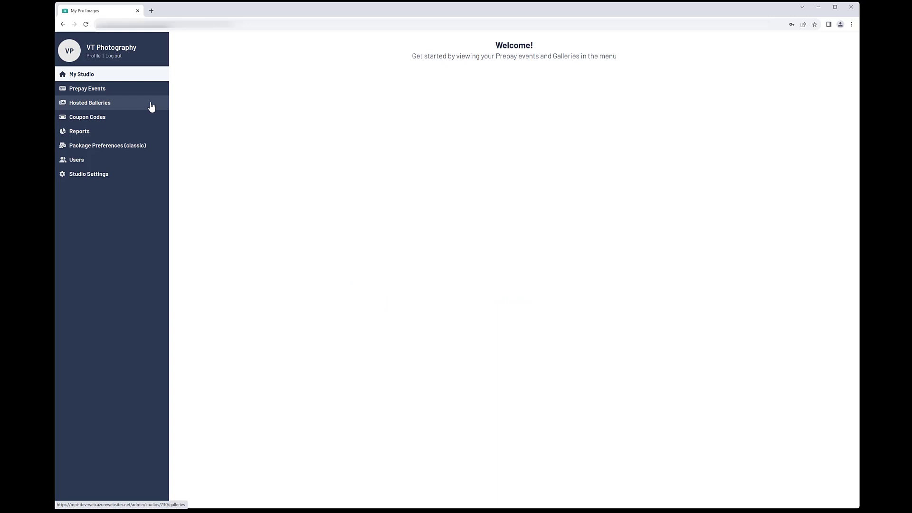
{"action": "left_click", "coordinate": [90, 102]}
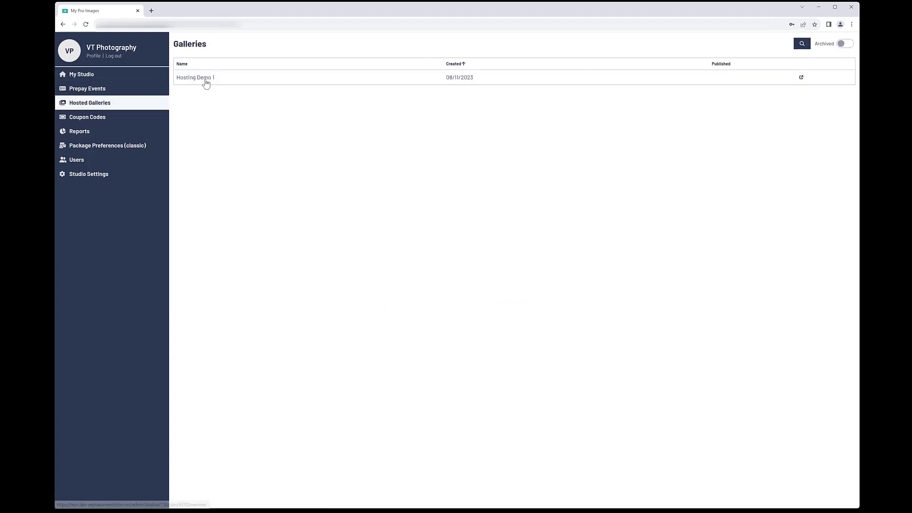
{"action": "left_click", "coordinate": [194, 77]}
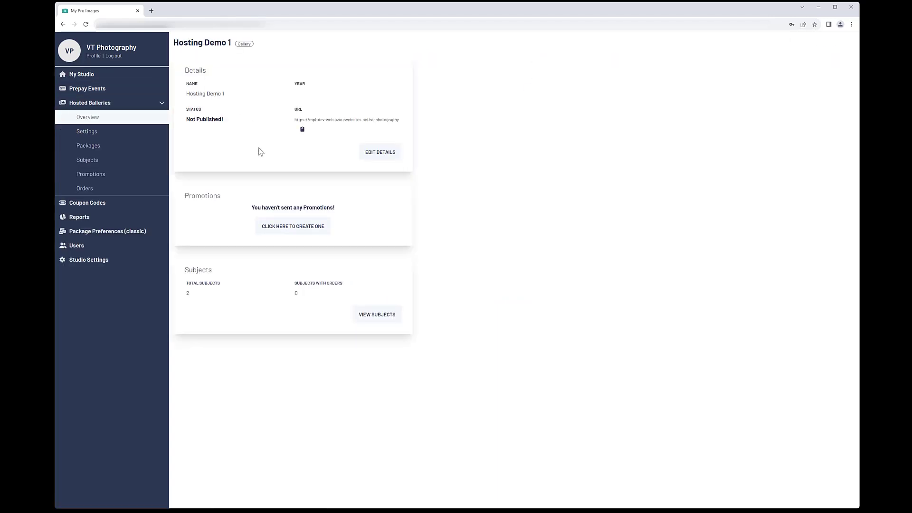
{"action": "mouse_move", "coordinate": [252, 154]}
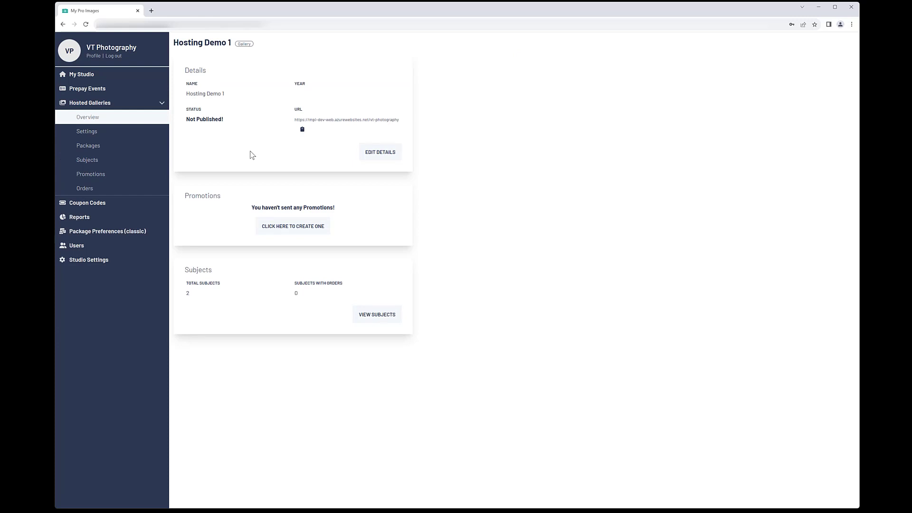
{"action": "mouse_move", "coordinate": [189, 128]}
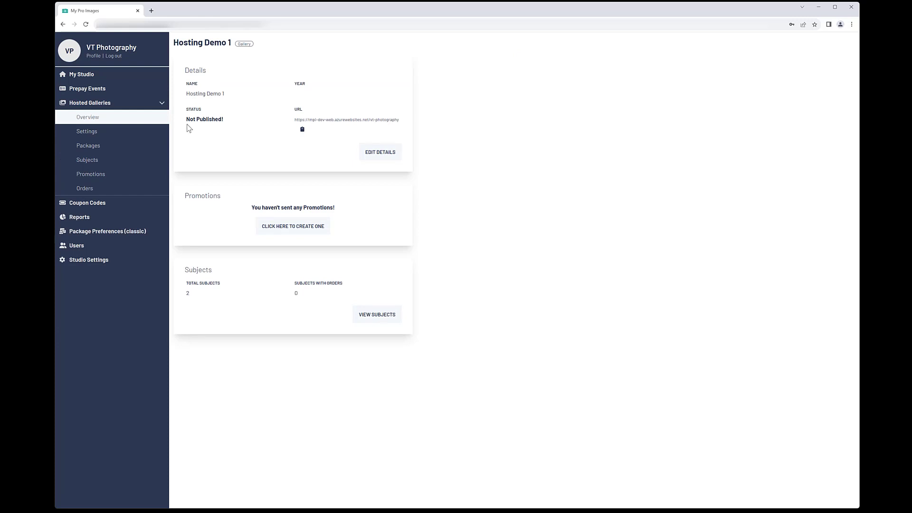
{"action": "mouse_move", "coordinate": [221, 129]}
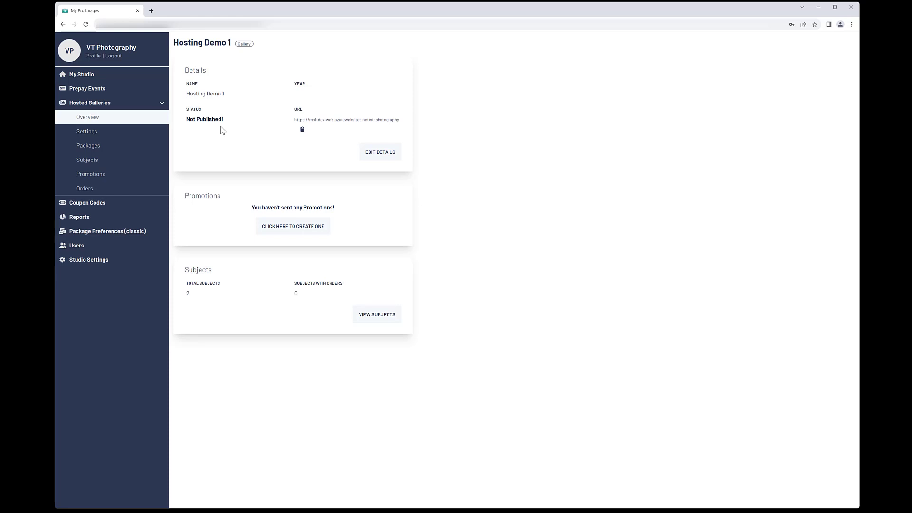
{"action": "mouse_move", "coordinate": [151, 133]}
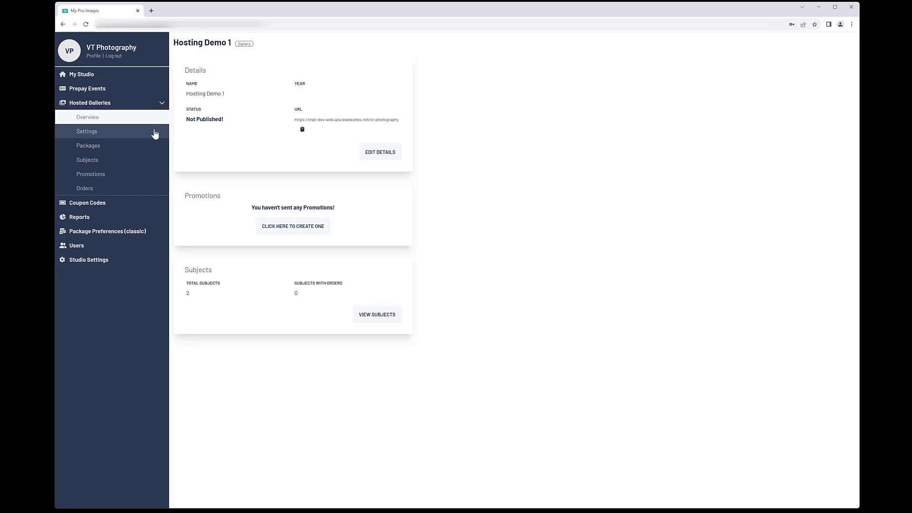
Browse Hosting Demo 1's General and Gallery Settings, Packages and Subjects, then return to General settings
{"action": "left_click", "coordinate": [87, 131]}
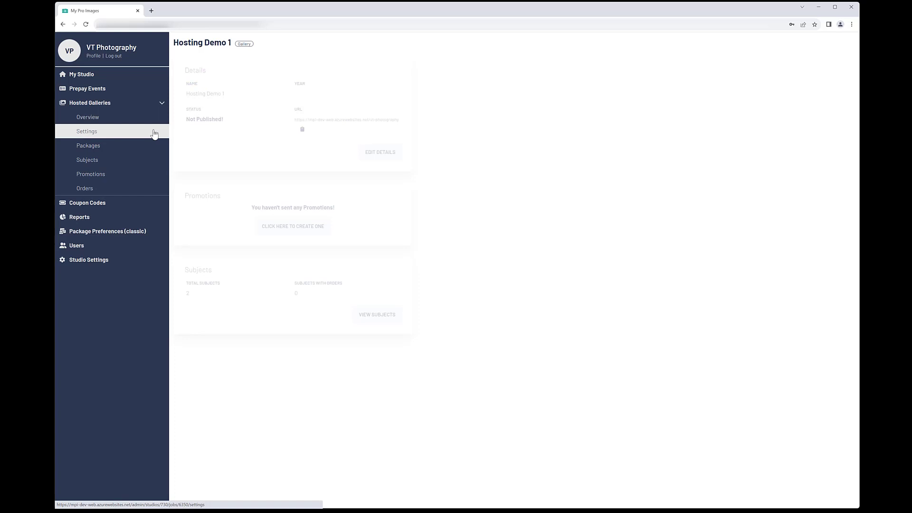
{"action": "left_click", "coordinate": [86, 131]}
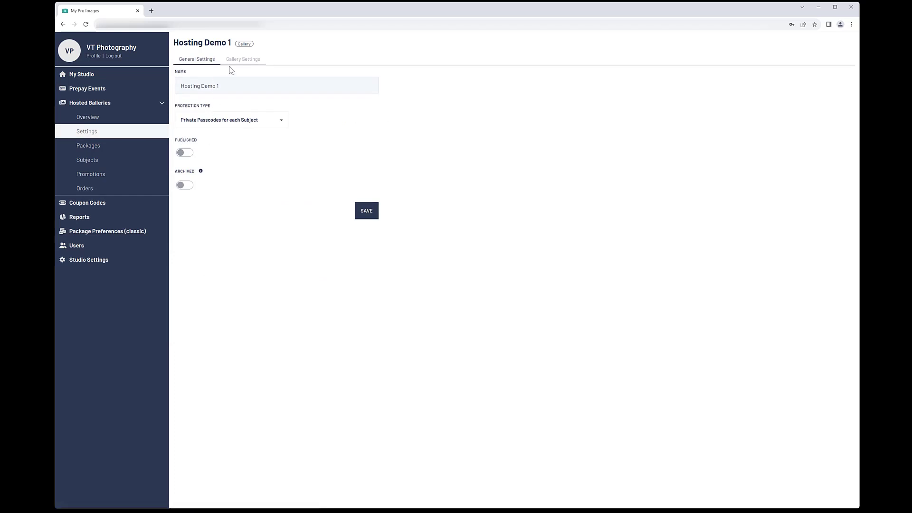
{"action": "left_click", "coordinate": [243, 59]}
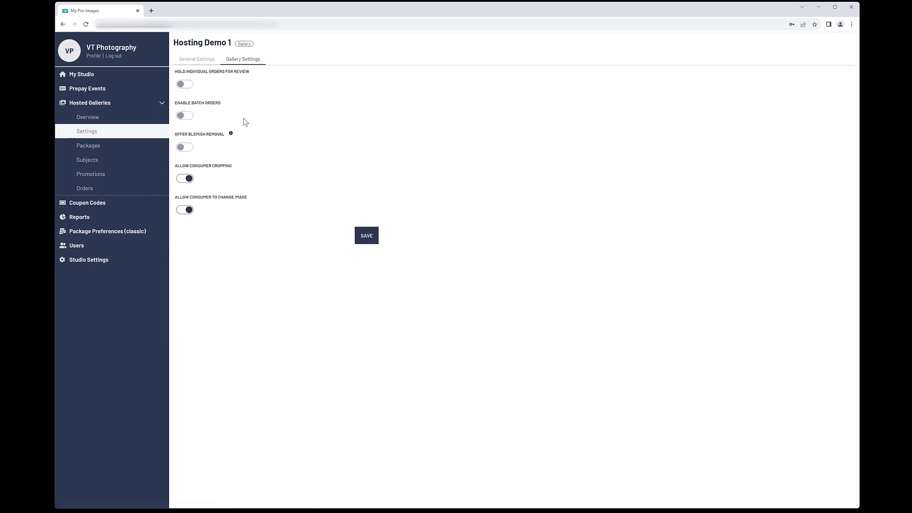
{"action": "mouse_move", "coordinate": [249, 148]}
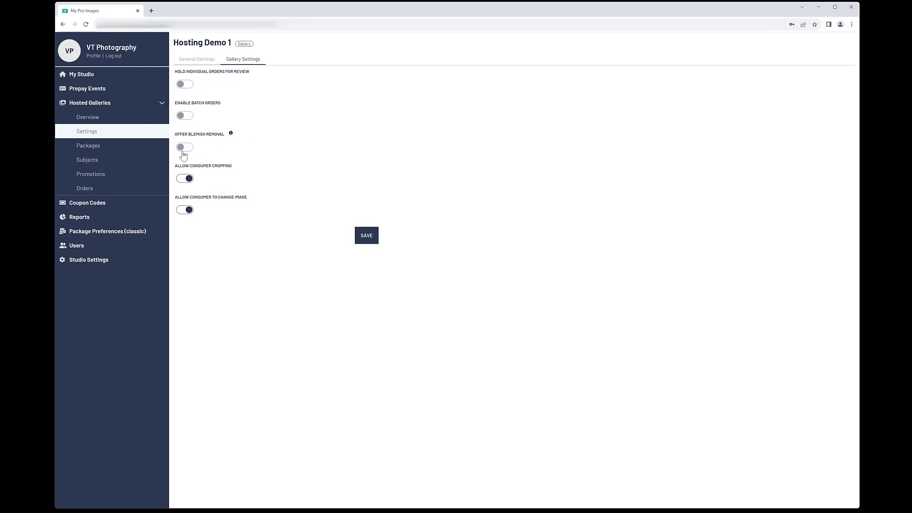
{"action": "left_click", "coordinate": [89, 145]}
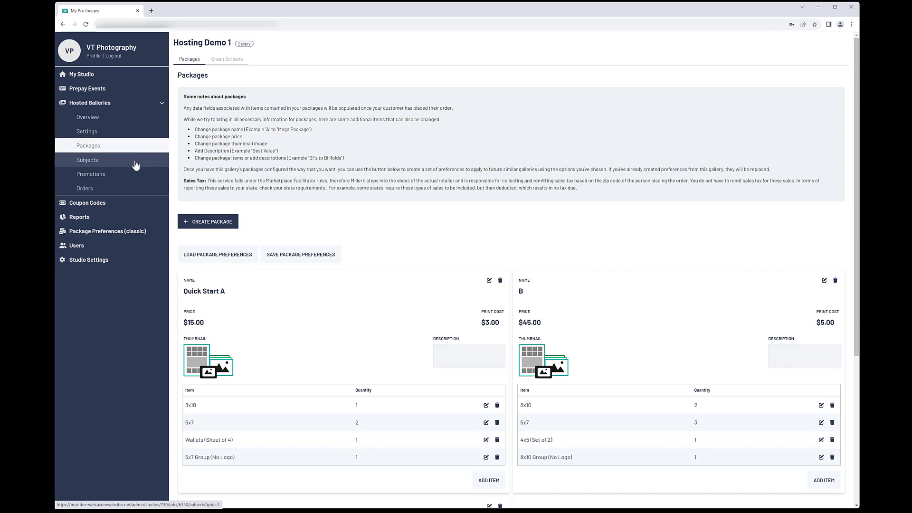
{"action": "left_click", "coordinate": [88, 160]}
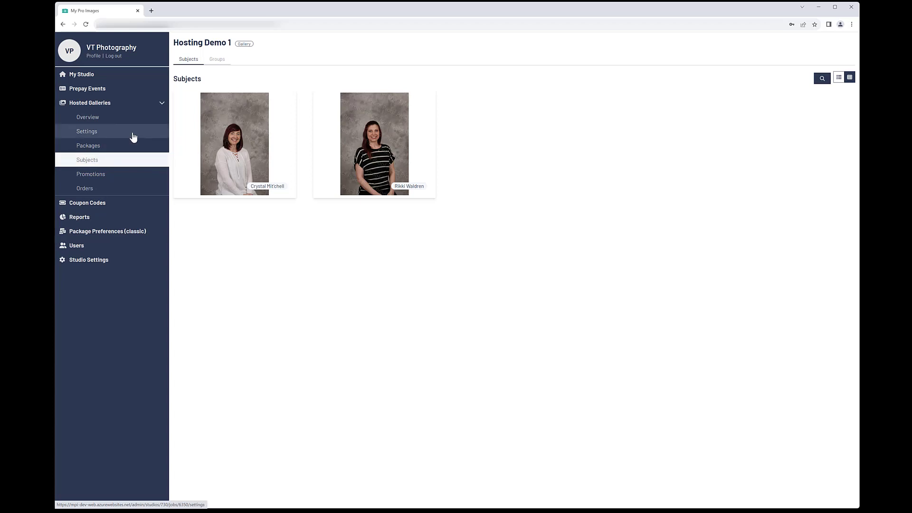
{"action": "left_click", "coordinate": [86, 131]}
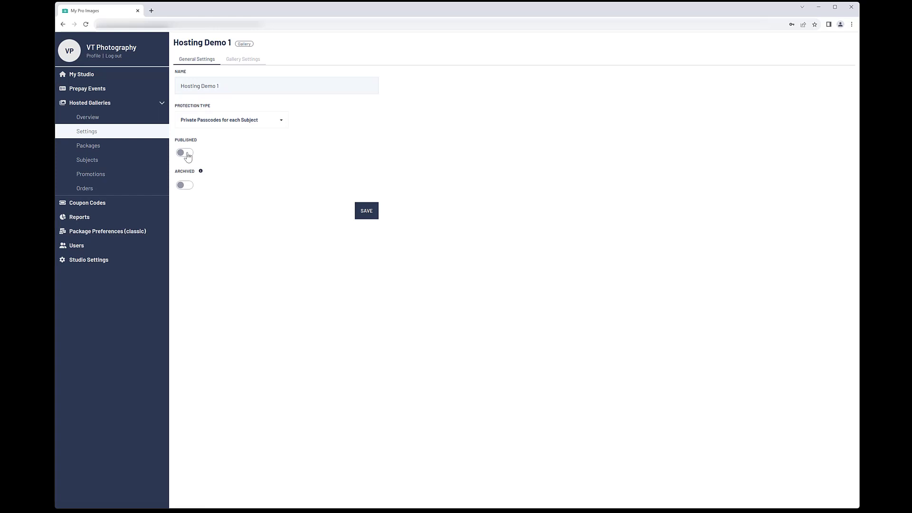
Toggle Hosting Demo 1 to Published and save, check Overview, and view the empty Promotions list
{"action": "left_click", "coordinate": [184, 152]}
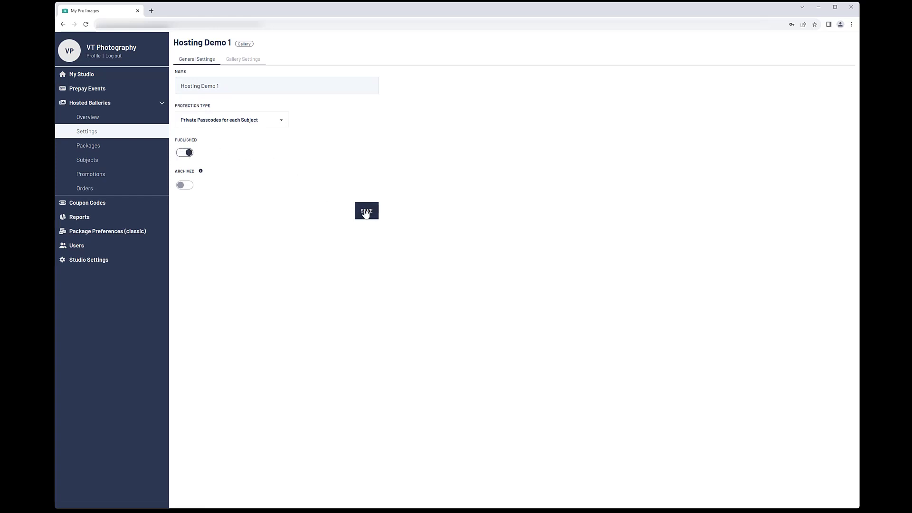
{"action": "left_click", "coordinate": [366, 210]}
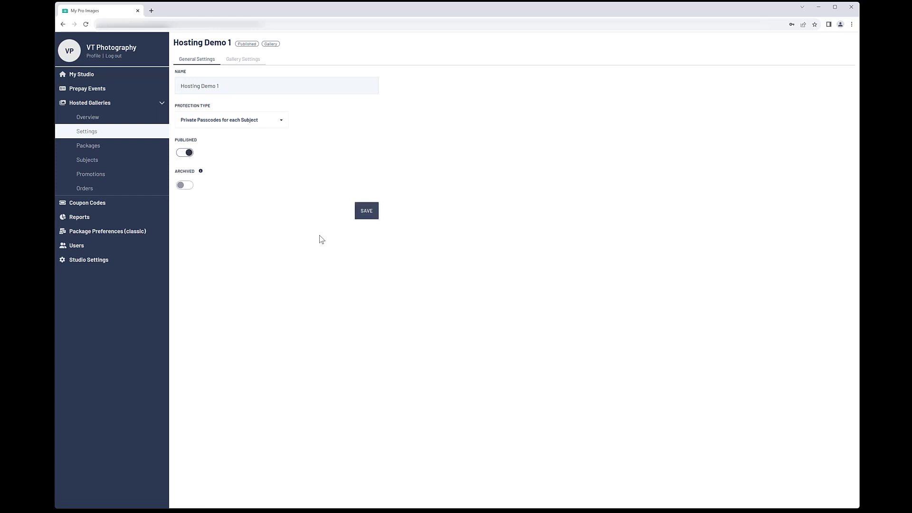
{"action": "left_click", "coordinate": [366, 210]}
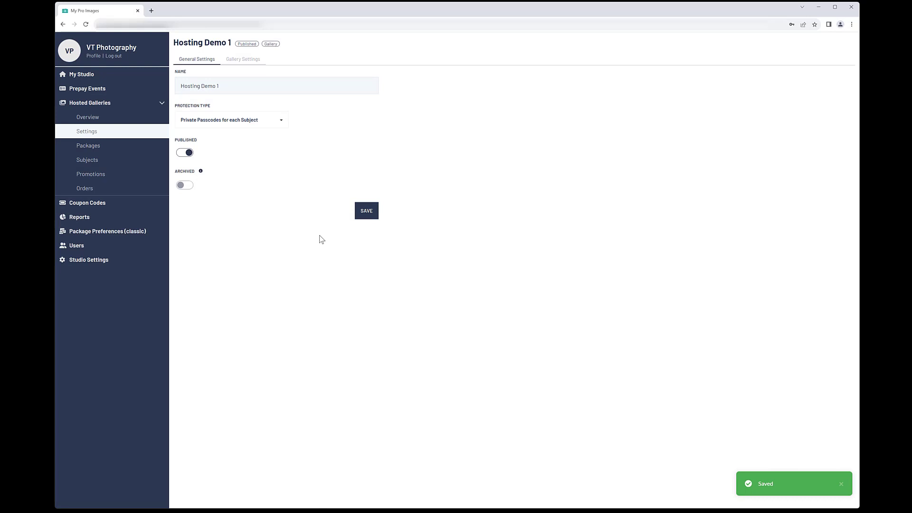
{"action": "left_click", "coordinate": [88, 117]}
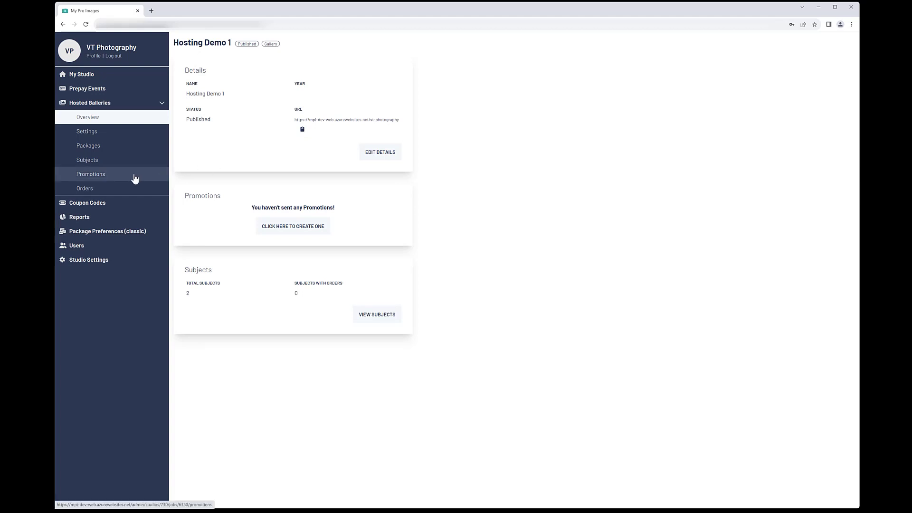
{"action": "left_click", "coordinate": [90, 174]}
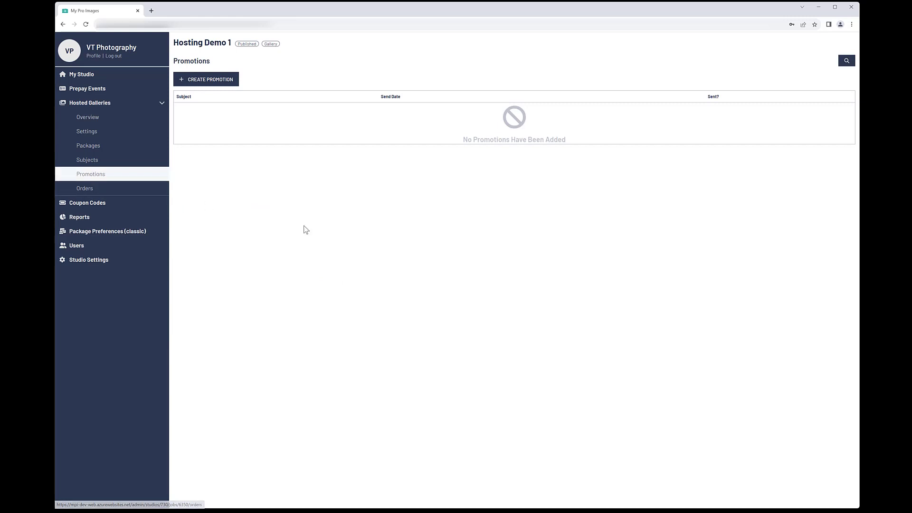